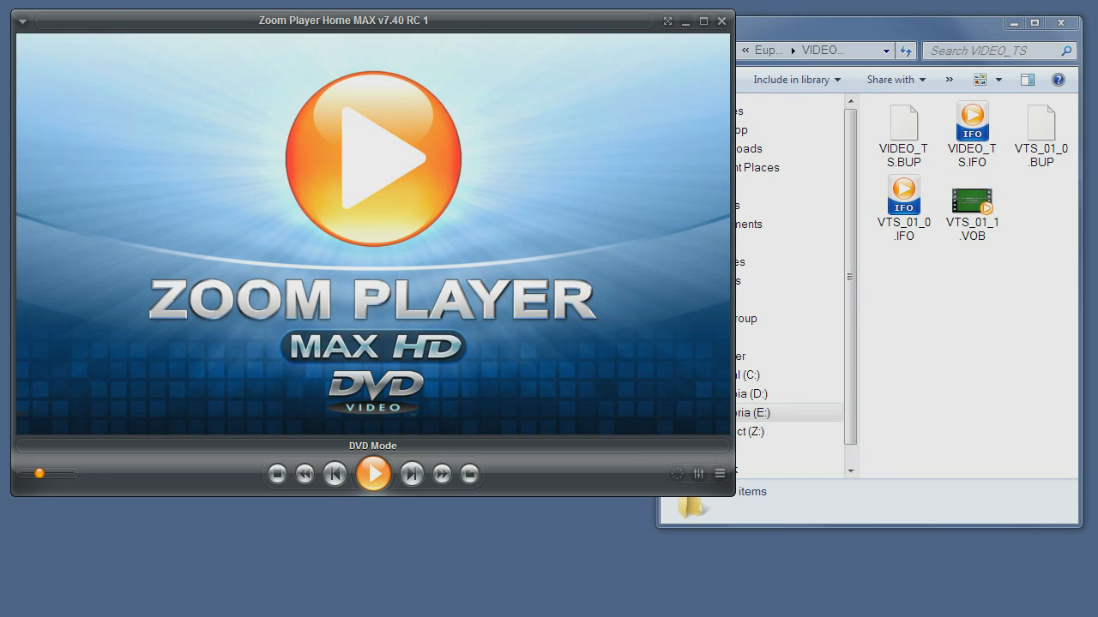
{"action": "mouse_move", "coordinate": [370, 106]}
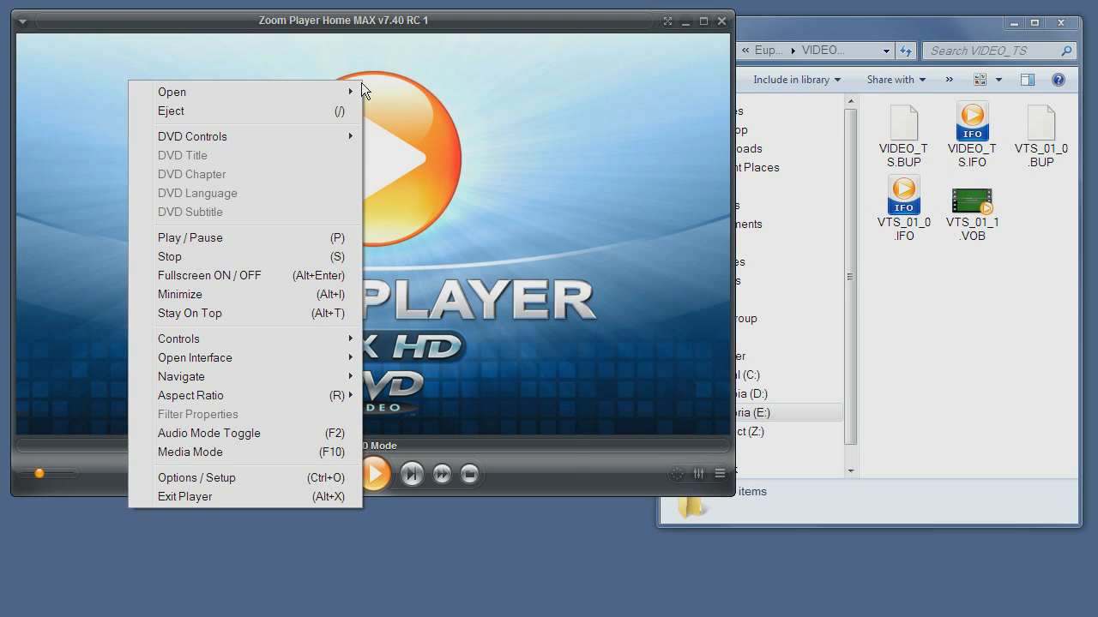
{"action": "mouse_move", "coordinate": [264, 456]}
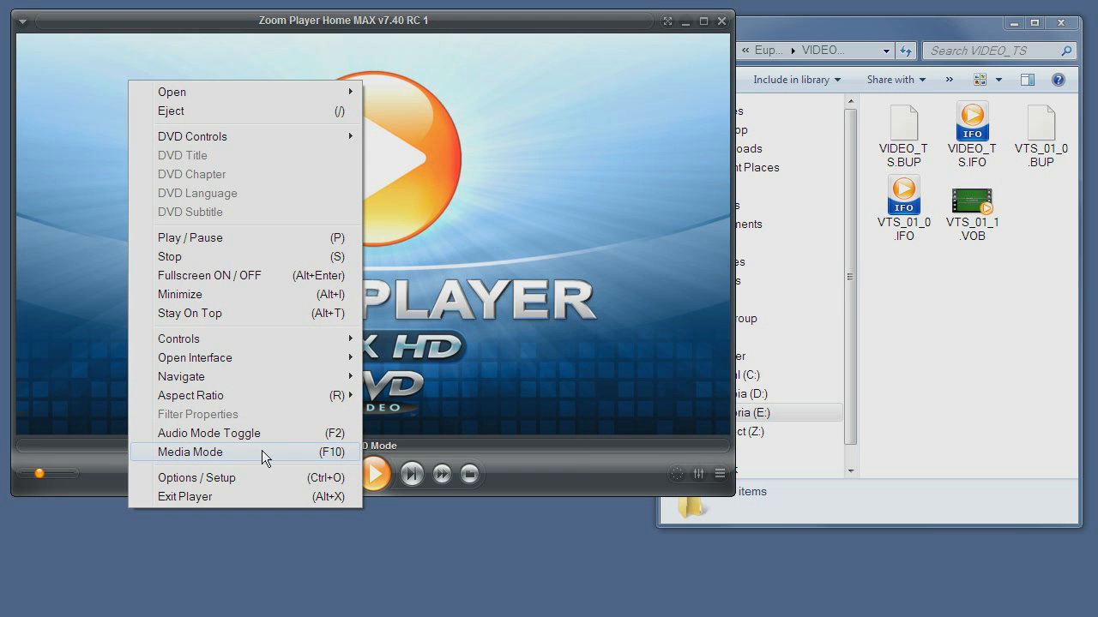
{"action": "mouse_move", "coordinate": [220, 460]}
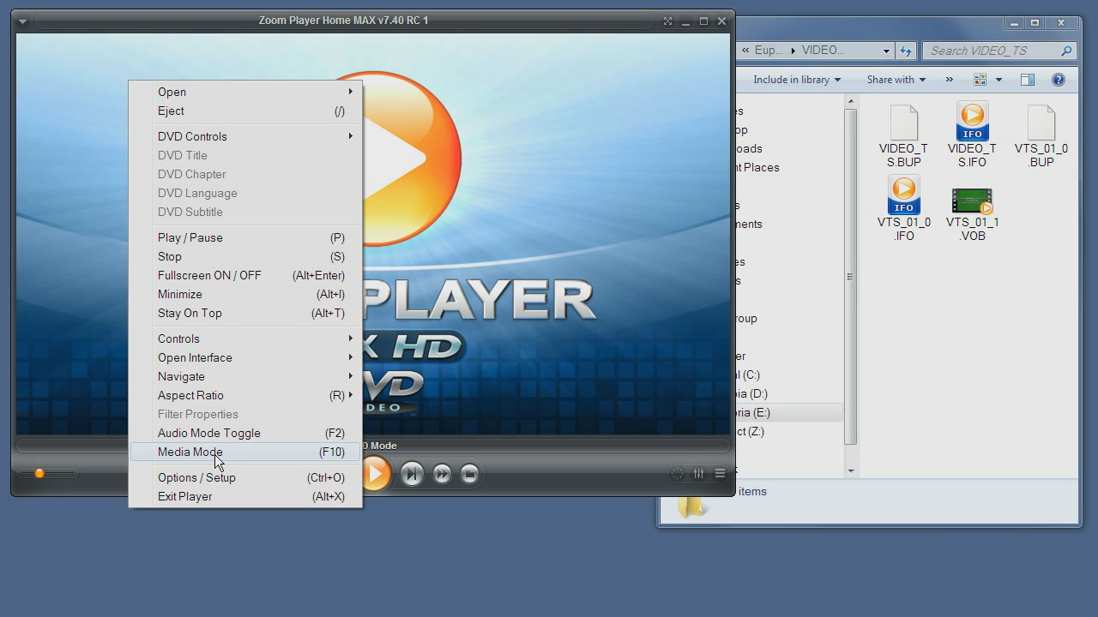
Toggle the player between media and DVD mode, then bring up its Options / Setup
{"action": "left_click", "coordinate": [191, 453]}
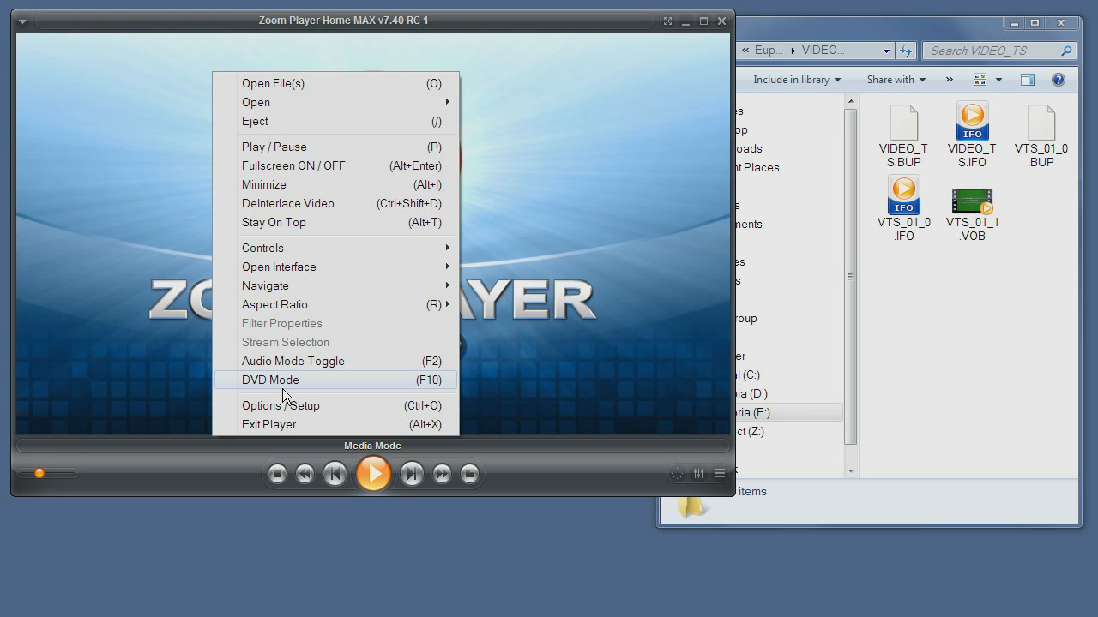
{"action": "left_click", "coordinate": [269, 381]}
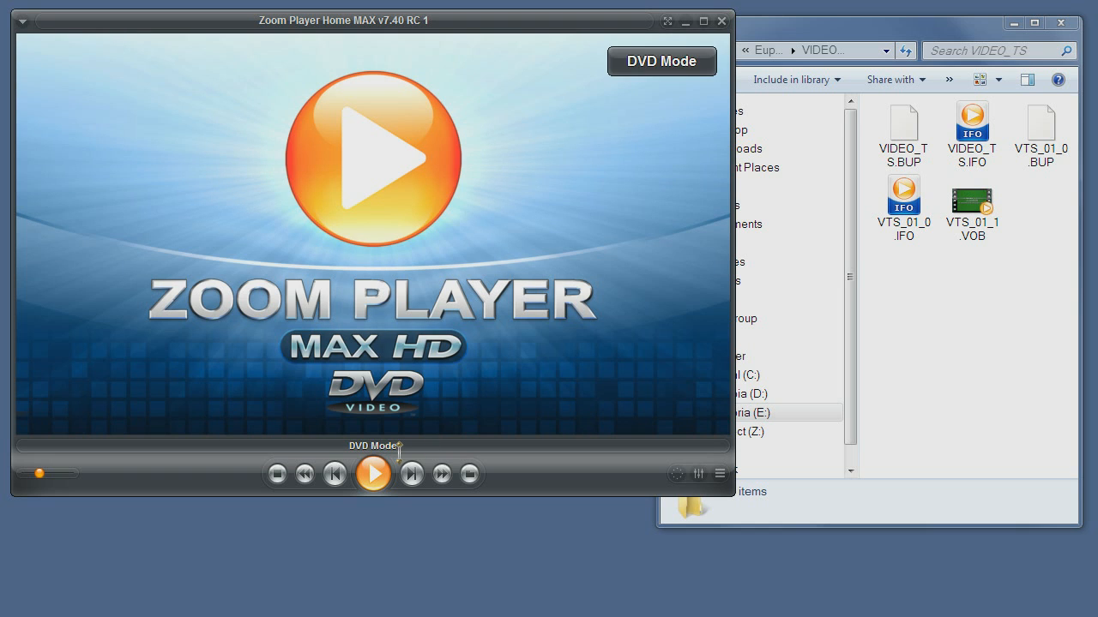
{"action": "mouse_move", "coordinate": [864, 386]}
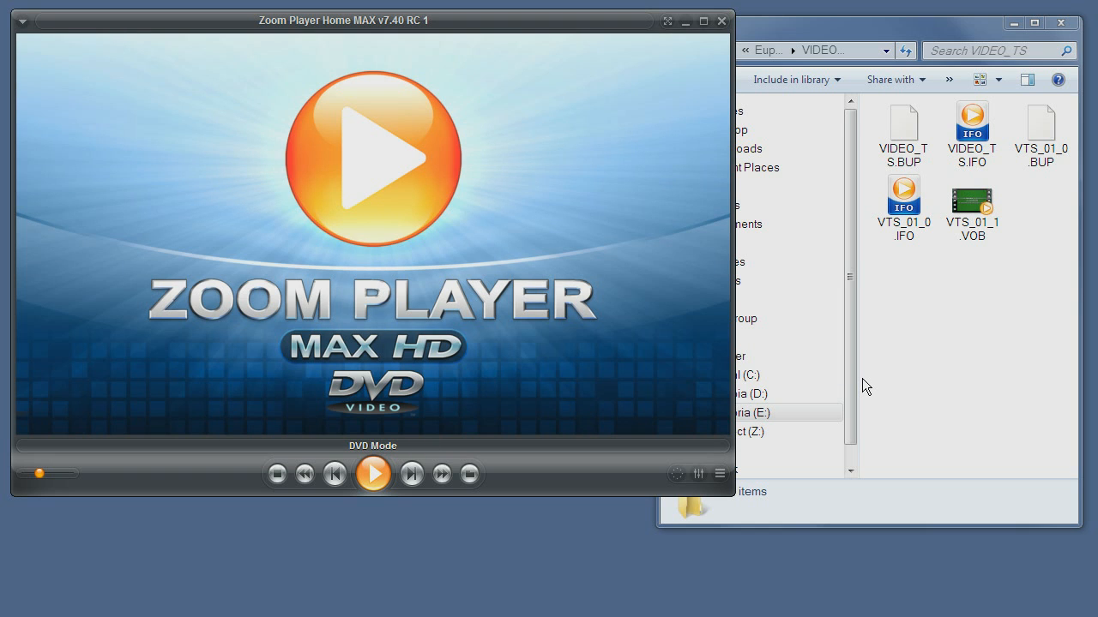
{"action": "mouse_move", "coordinate": [875, 353]}
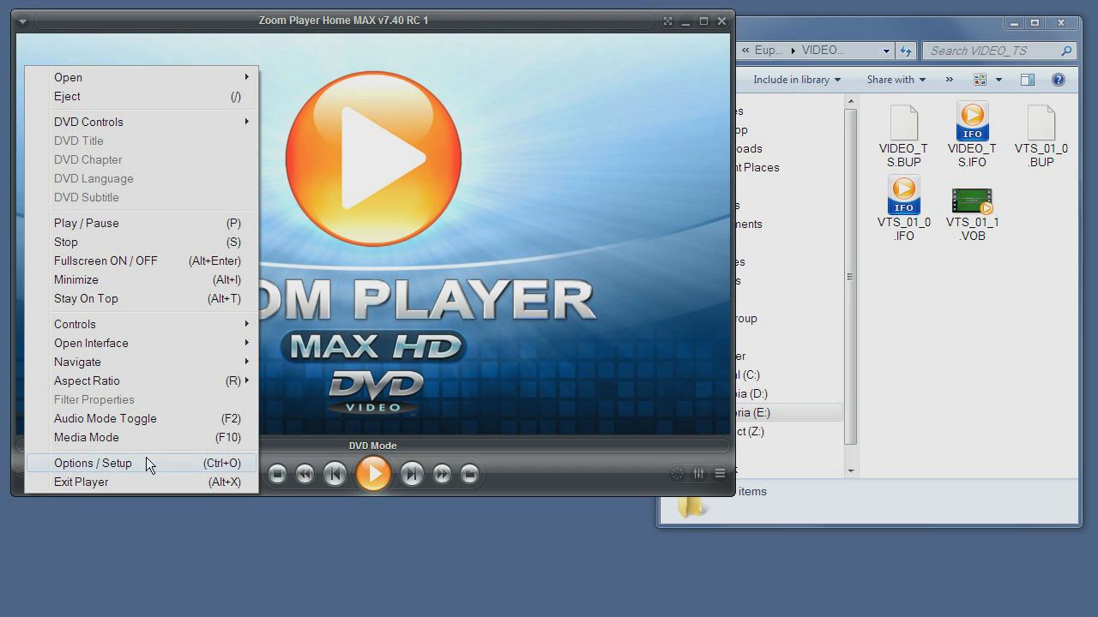
{"action": "left_click", "coordinate": [93, 463]}
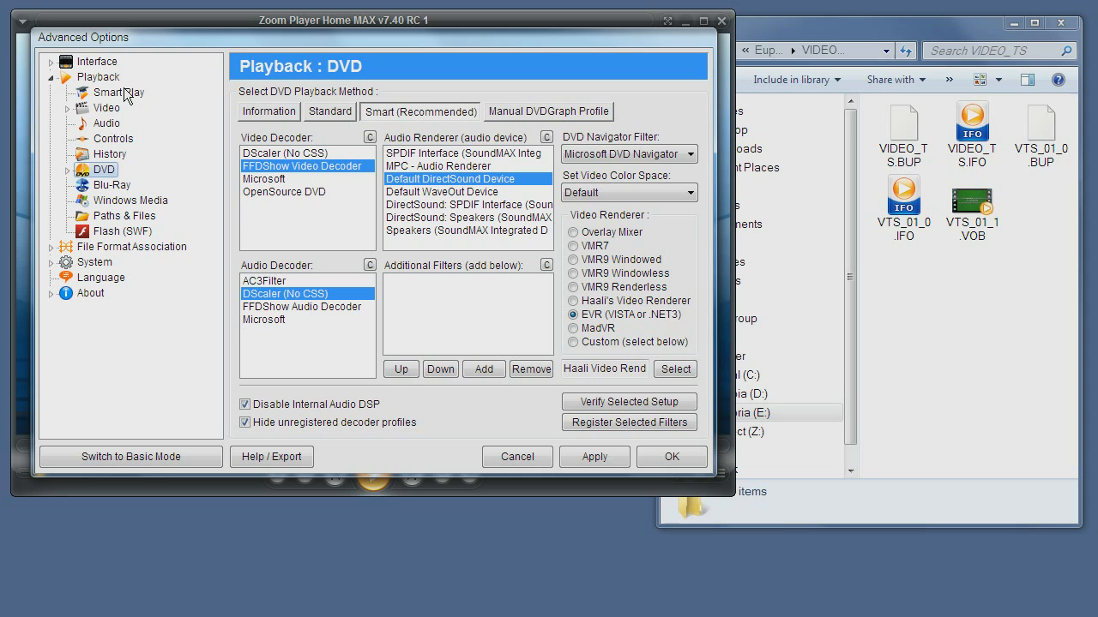
{"action": "mouse_move", "coordinate": [109, 181]}
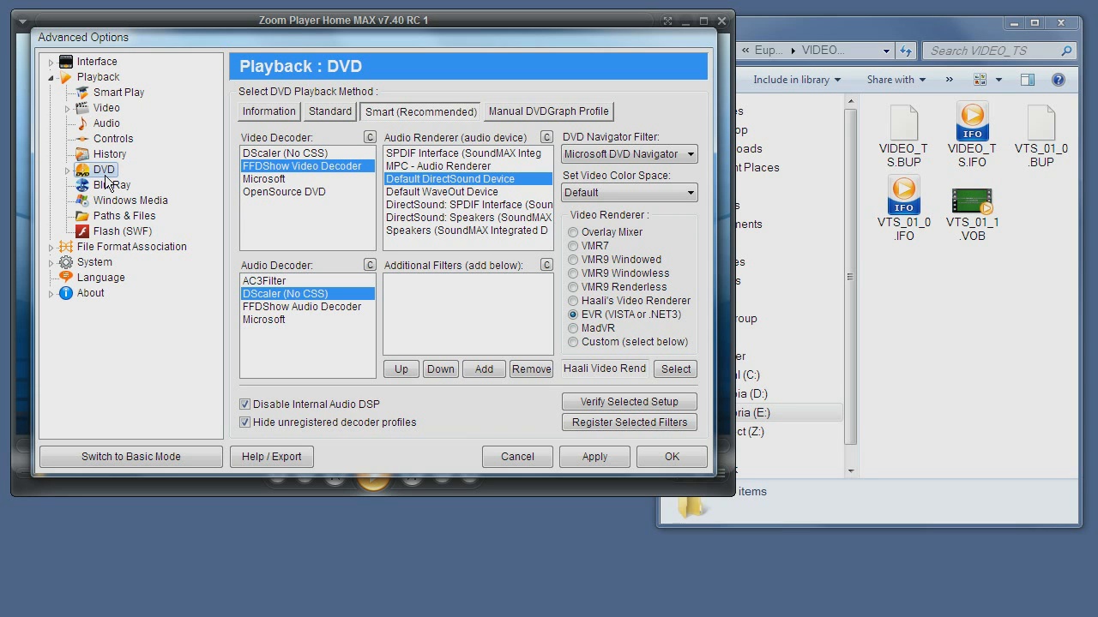
{"action": "mouse_move", "coordinate": [113, 175]}
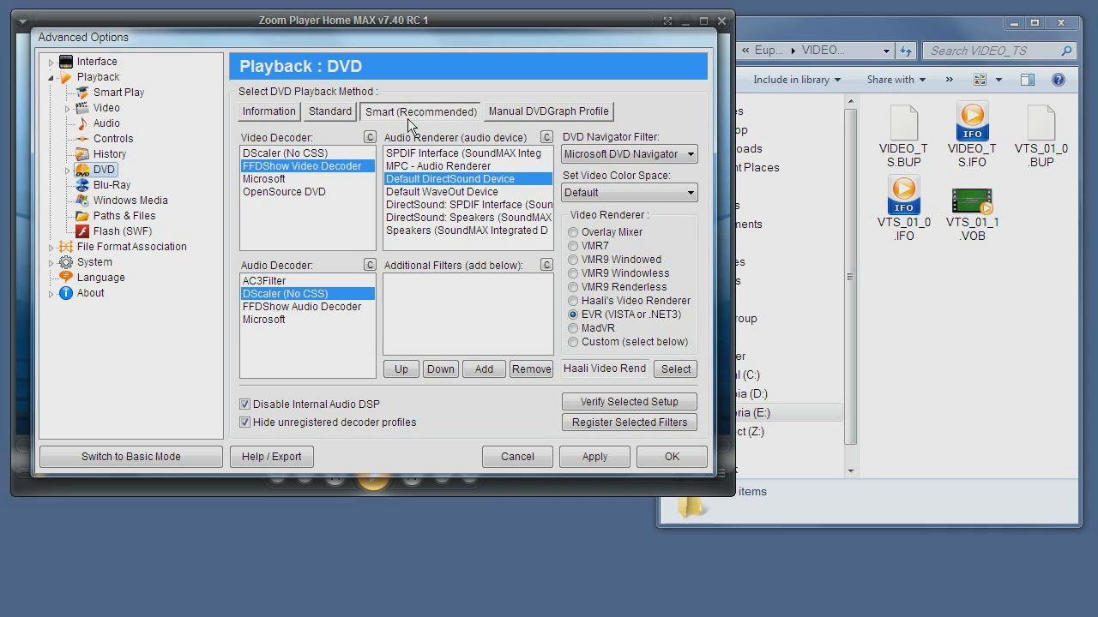
{"action": "mouse_move", "coordinate": [419, 124]}
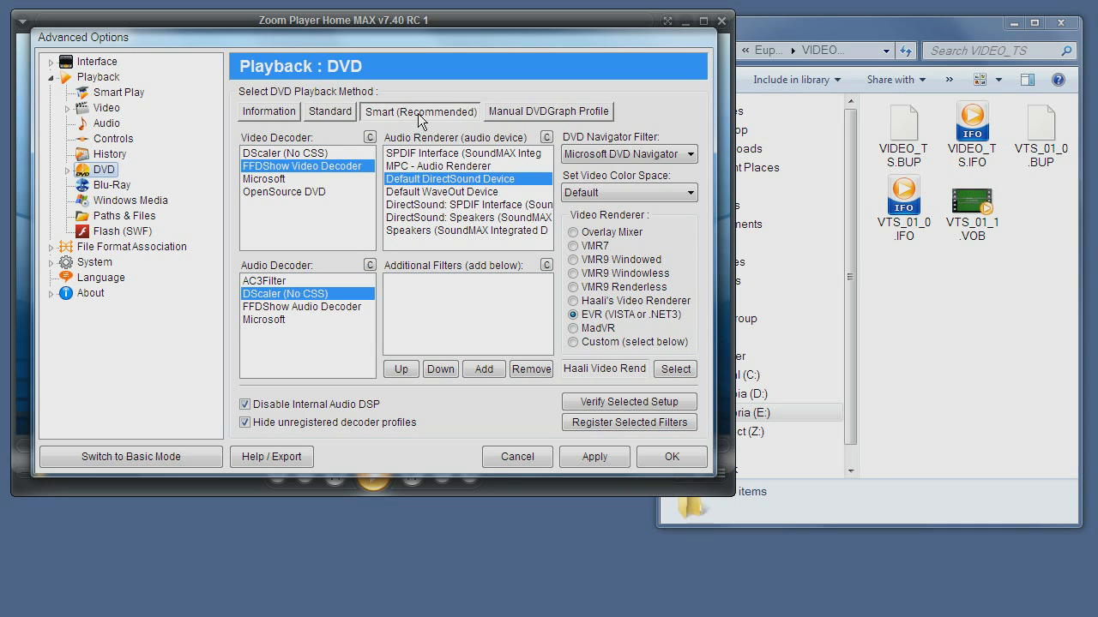
Review the Standard and Manual DVDGraph Profile methods, ending on the Smart (Recommended) settings
{"action": "left_click", "coordinate": [329, 111]}
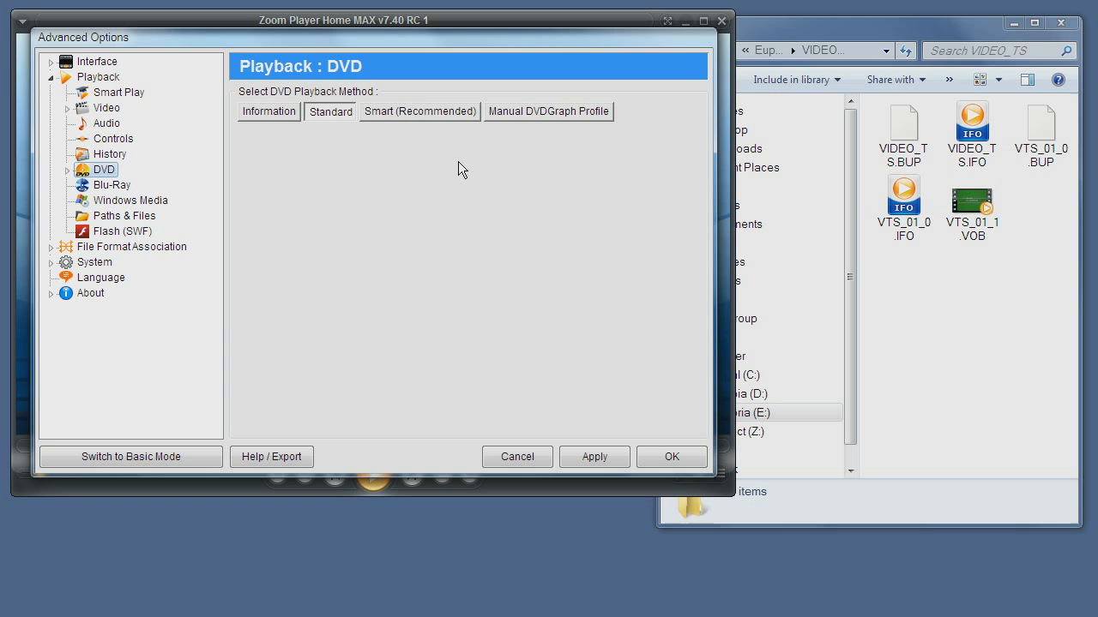
{"action": "mouse_move", "coordinate": [539, 141]}
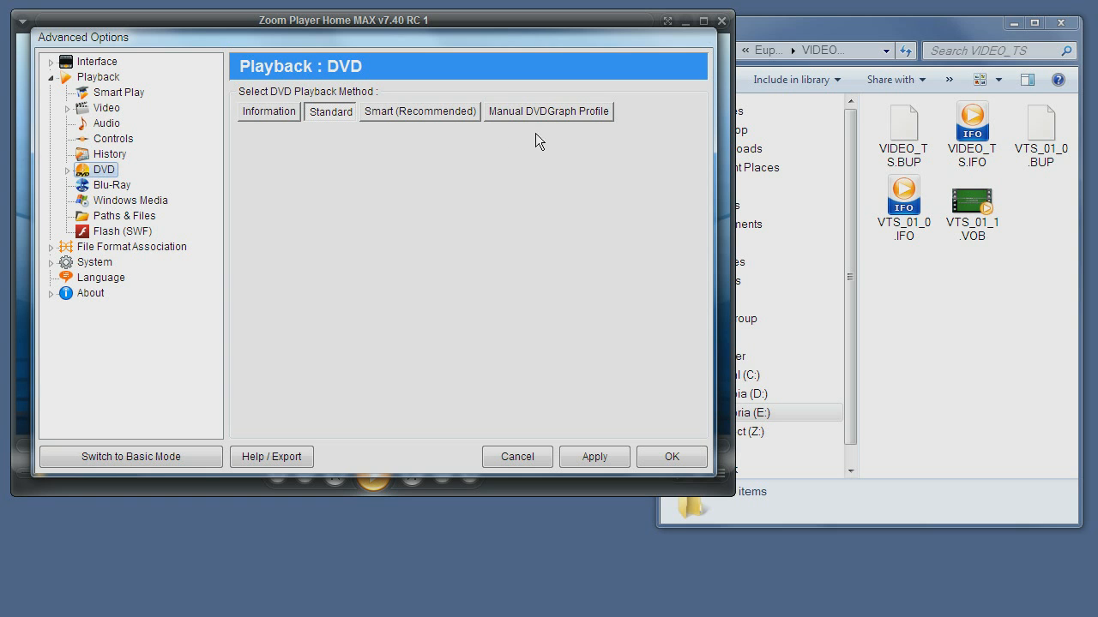
{"action": "left_click", "coordinate": [549, 111]}
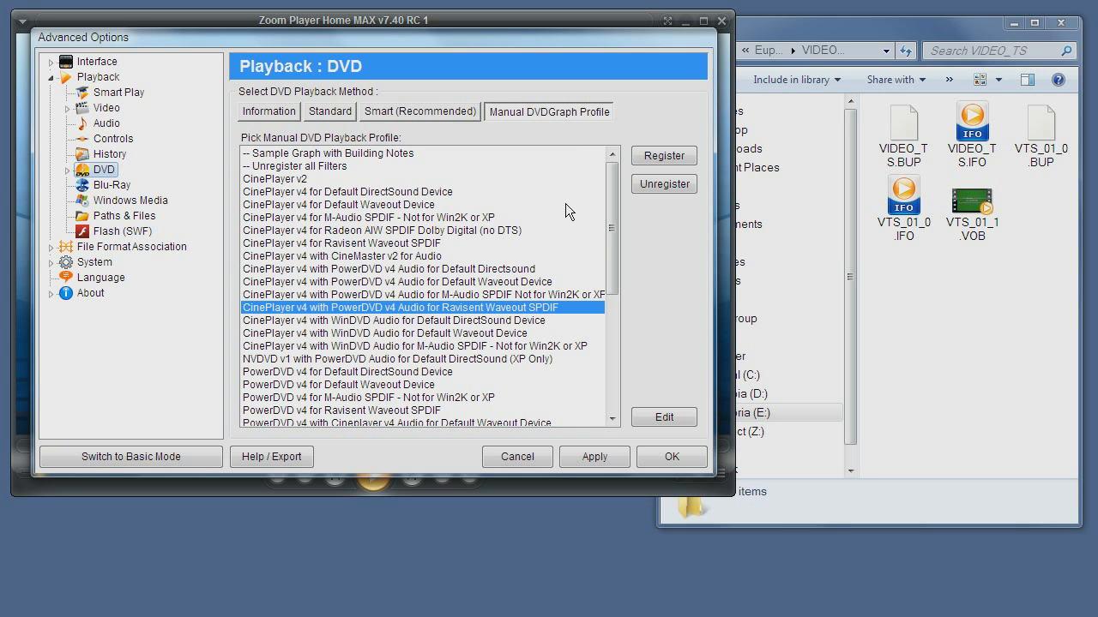
{"action": "scroll", "scroll_direction": "down", "scroll_amount": 3}
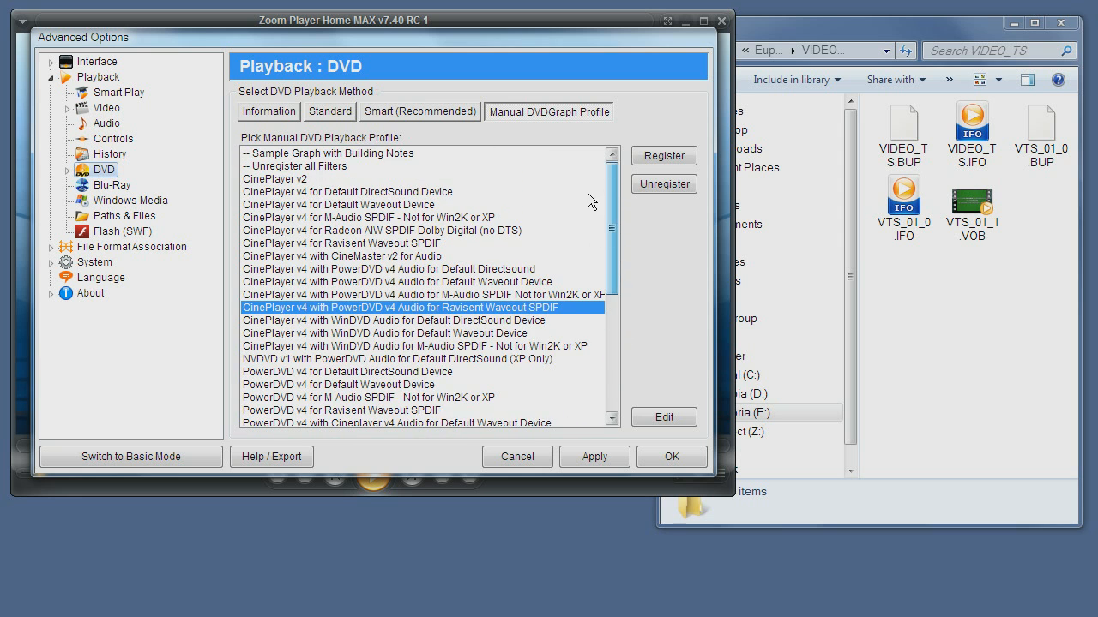
{"action": "mouse_move", "coordinate": [493, 139]}
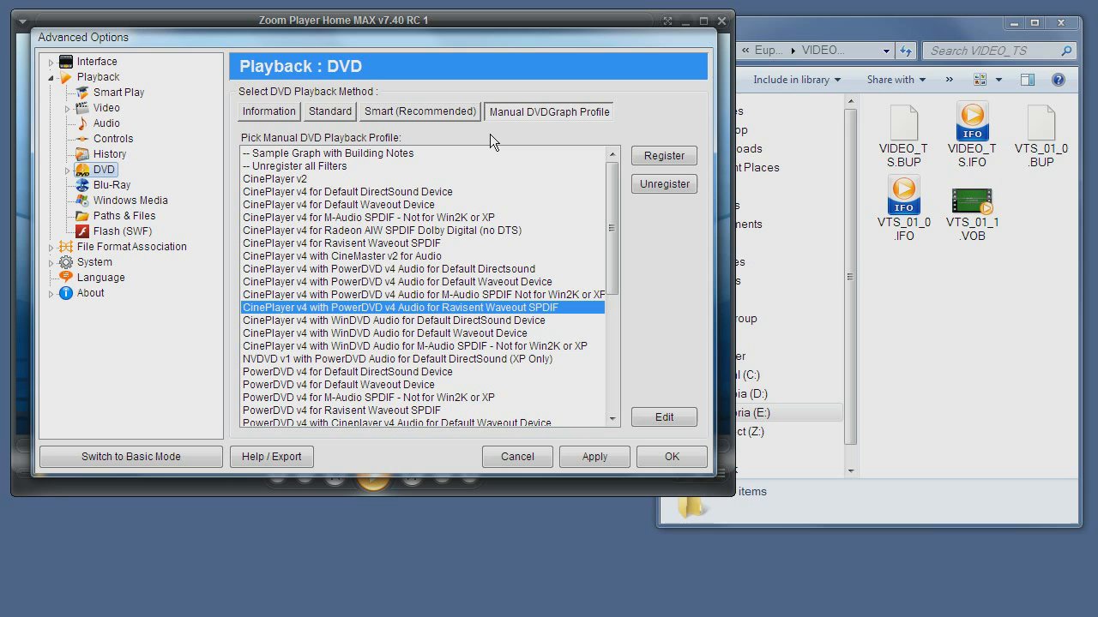
{"action": "mouse_move", "coordinate": [442, 118]}
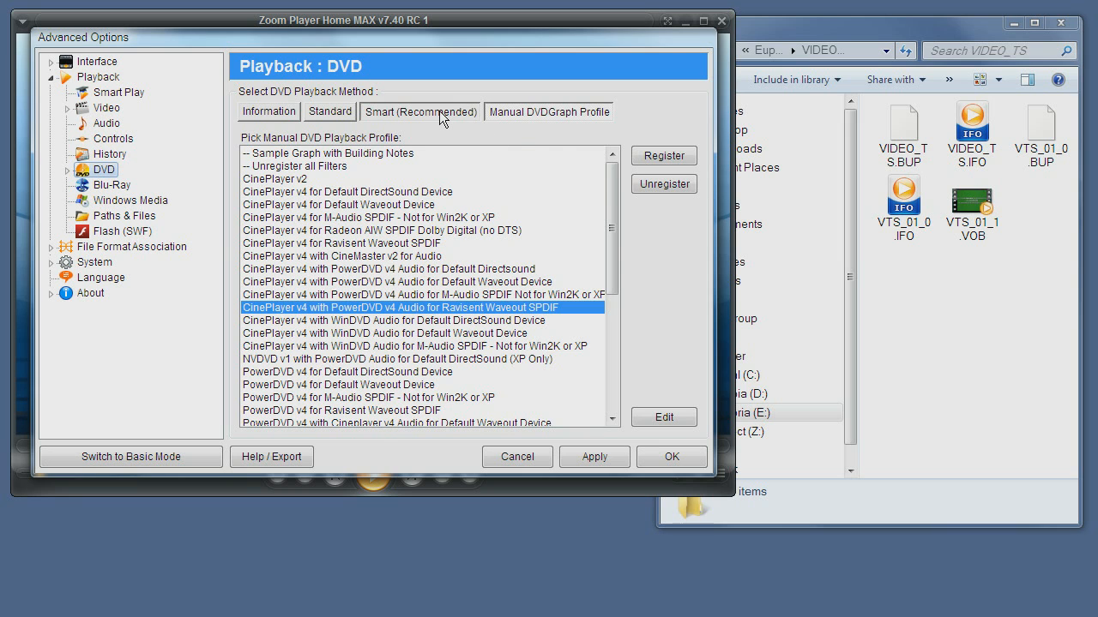
{"action": "left_click", "coordinate": [419, 112]}
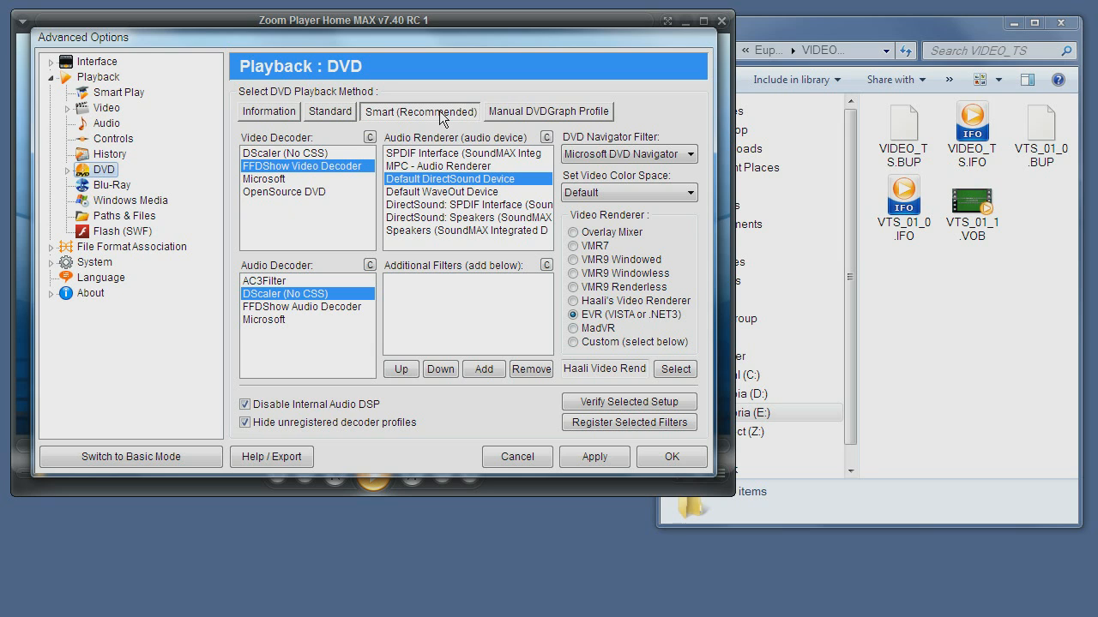
{"action": "mouse_move", "coordinate": [295, 143]}
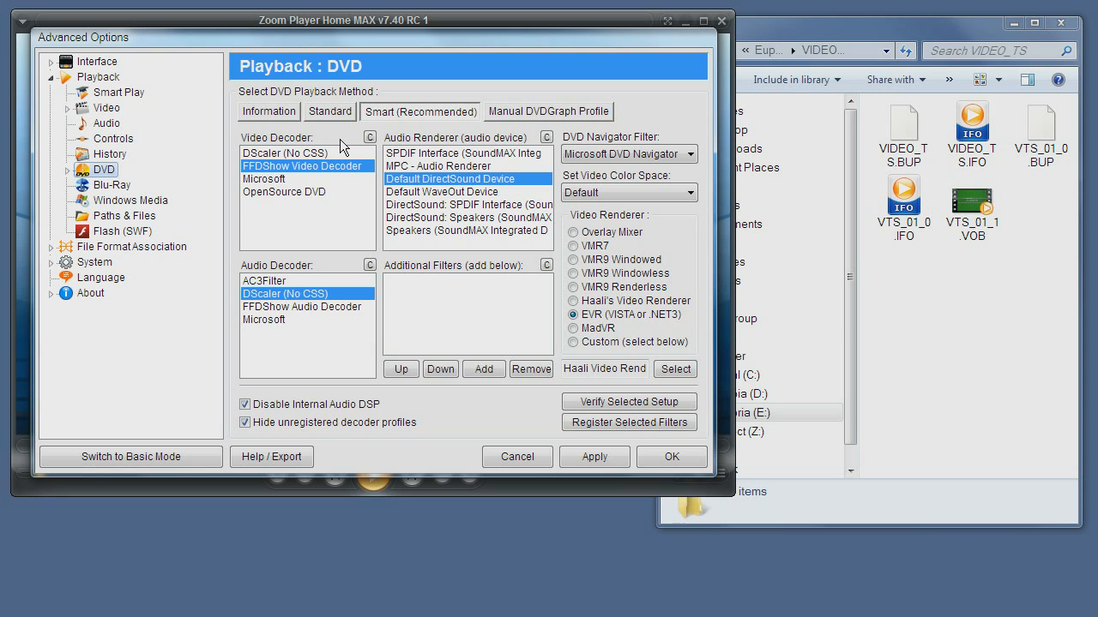
{"action": "mouse_move", "coordinate": [369, 137]}
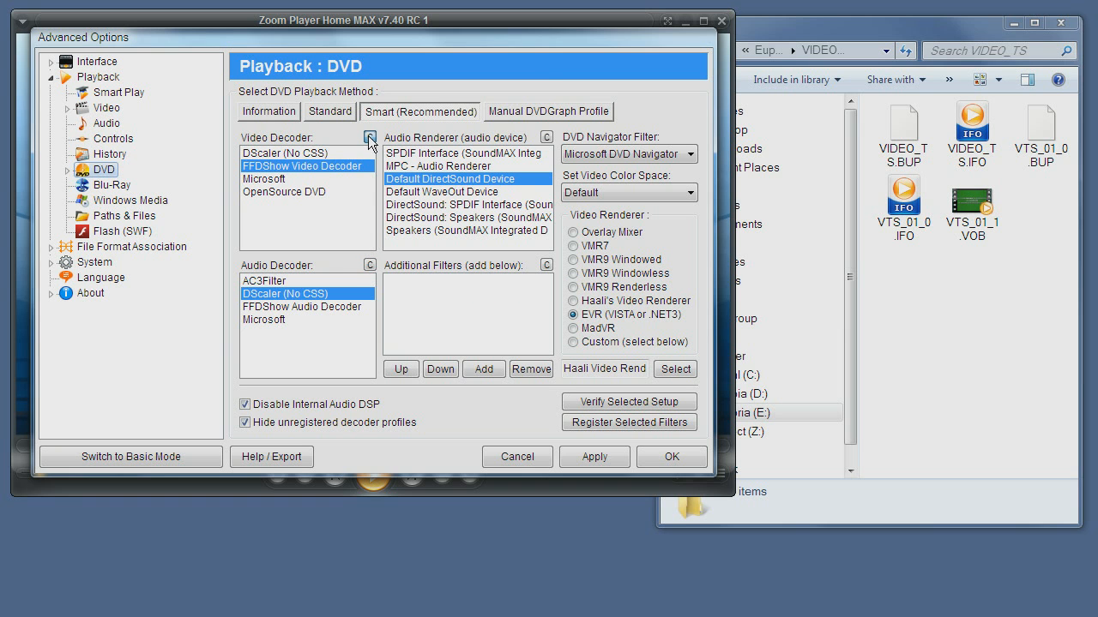
View and cancel the video decoder's properties, then choose FFDShow Video Decoder for Smart DVD playback
{"action": "left_click", "coordinate": [369, 138]}
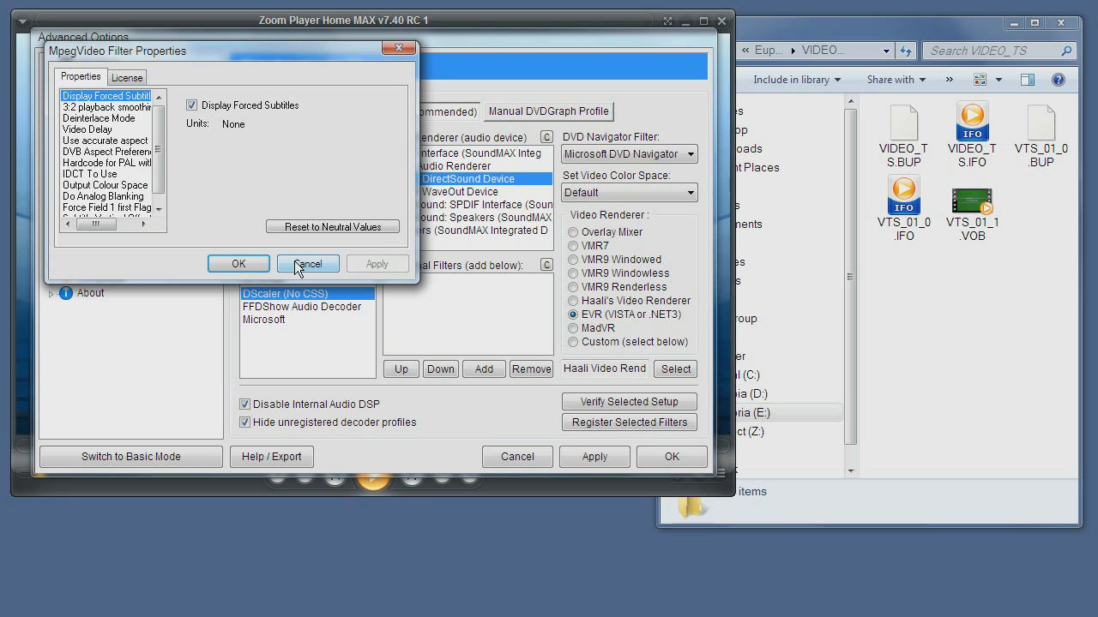
{"action": "left_click", "coordinate": [307, 265]}
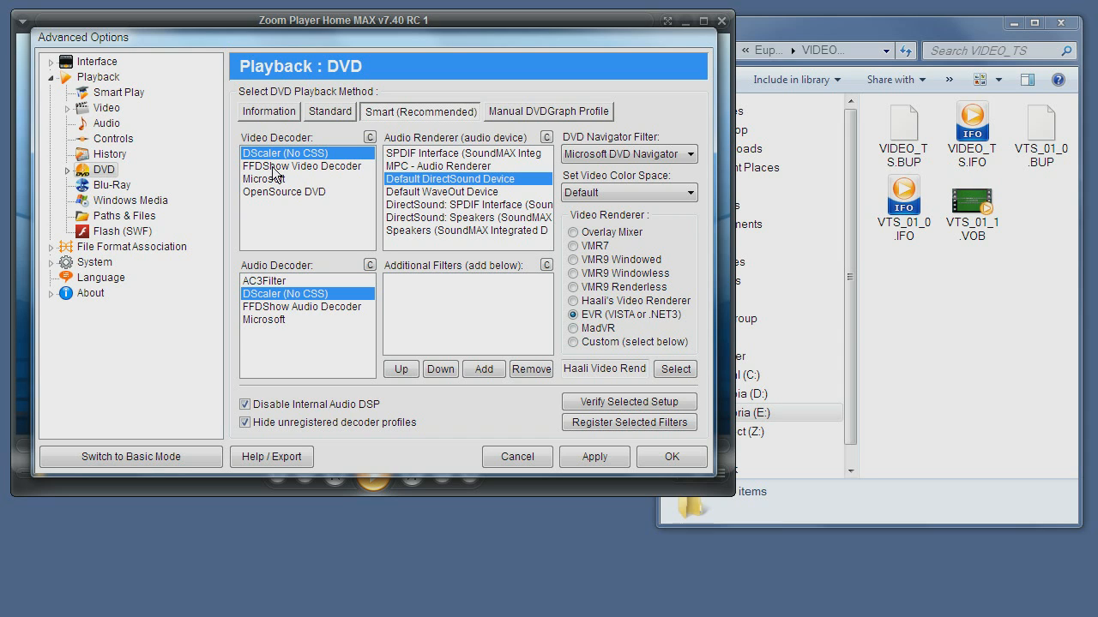
{"action": "mouse_move", "coordinate": [295, 187]}
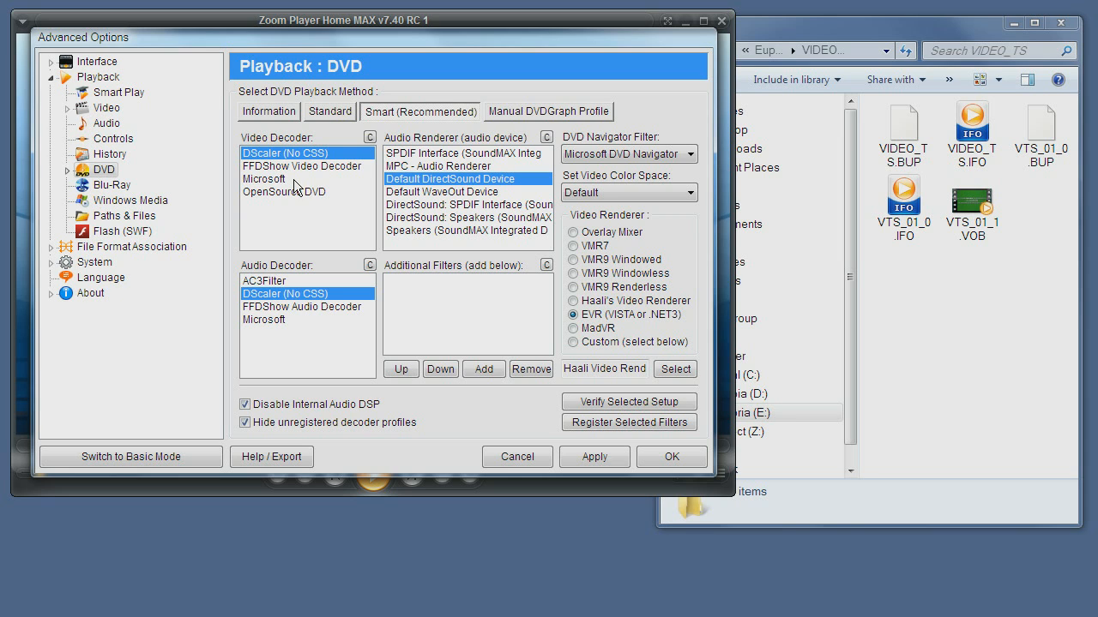
{"action": "mouse_move", "coordinate": [299, 171]}
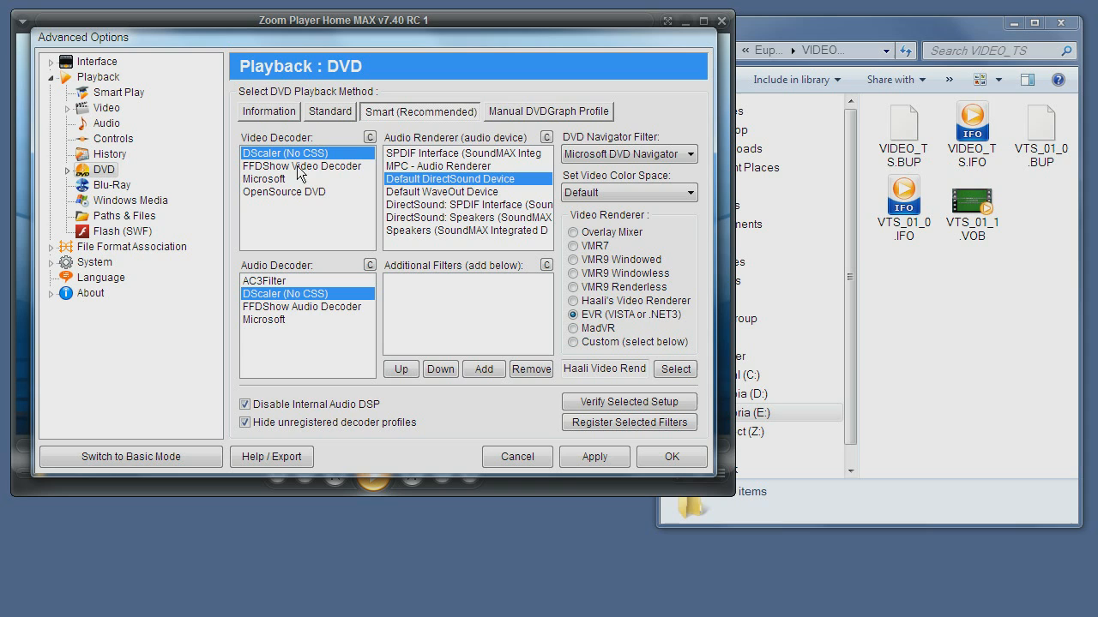
{"action": "mouse_move", "coordinate": [326, 159]}
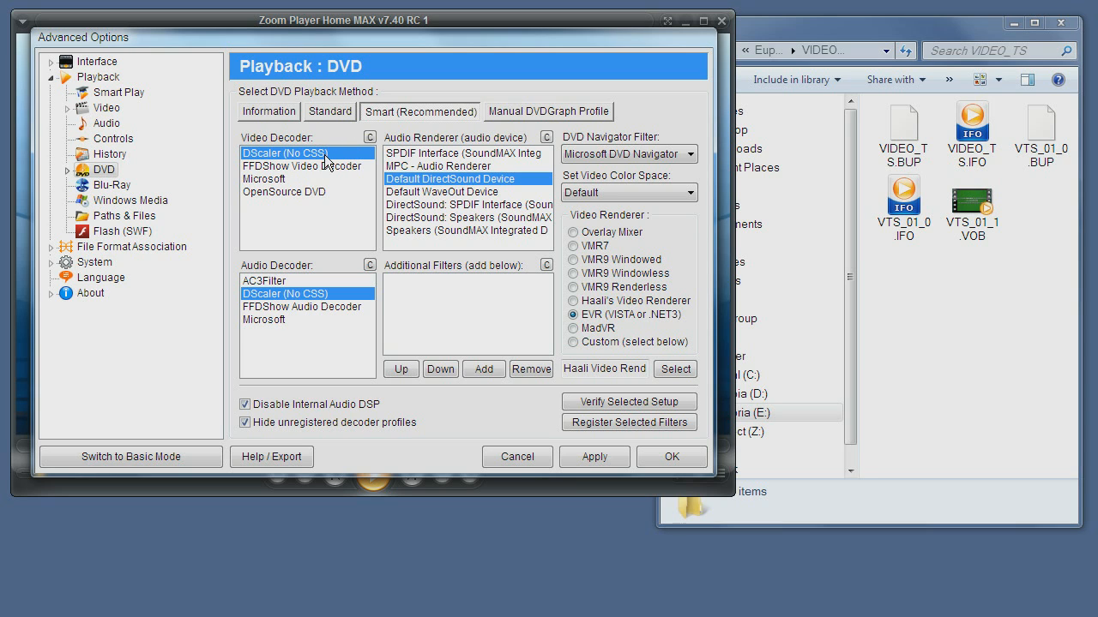
{"action": "left_click", "coordinate": [302, 165]}
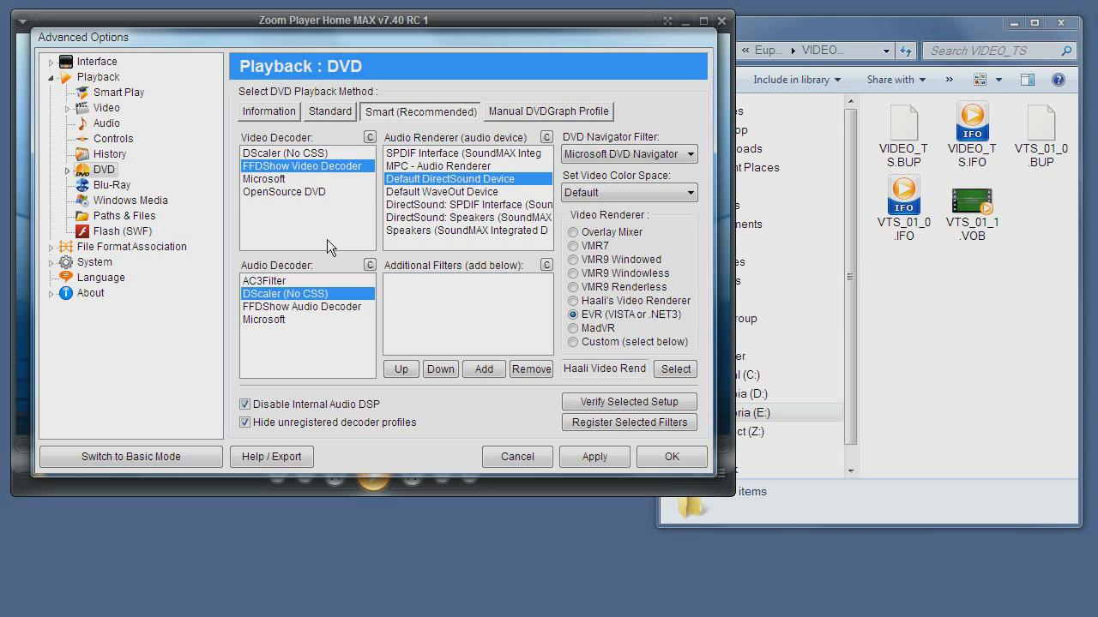
{"action": "mouse_move", "coordinate": [271, 278]}
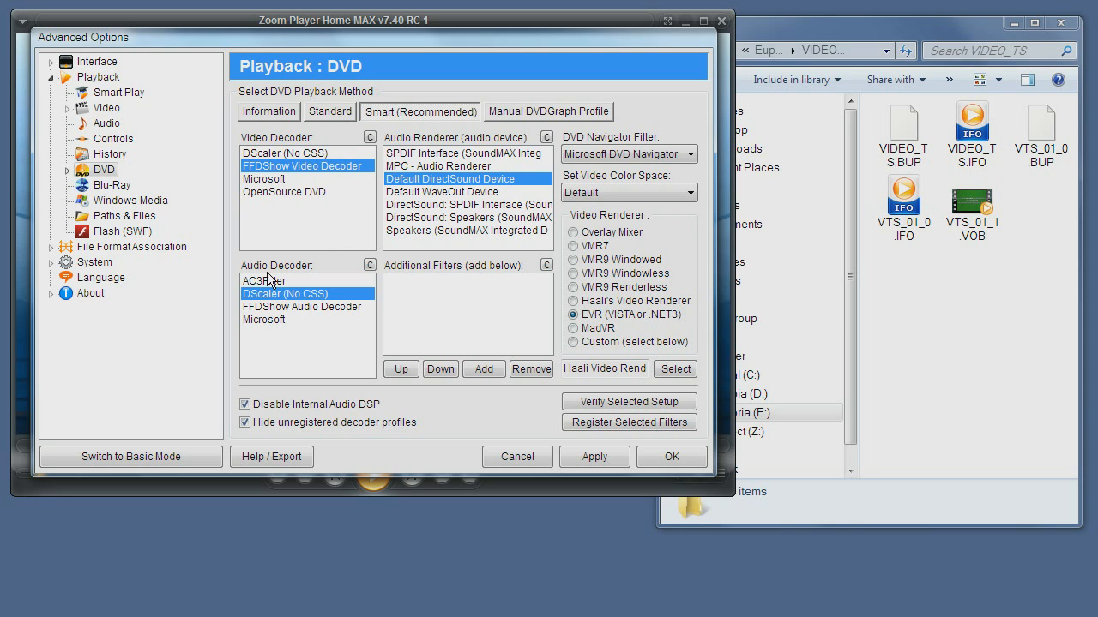
{"action": "mouse_move", "coordinate": [278, 329]}
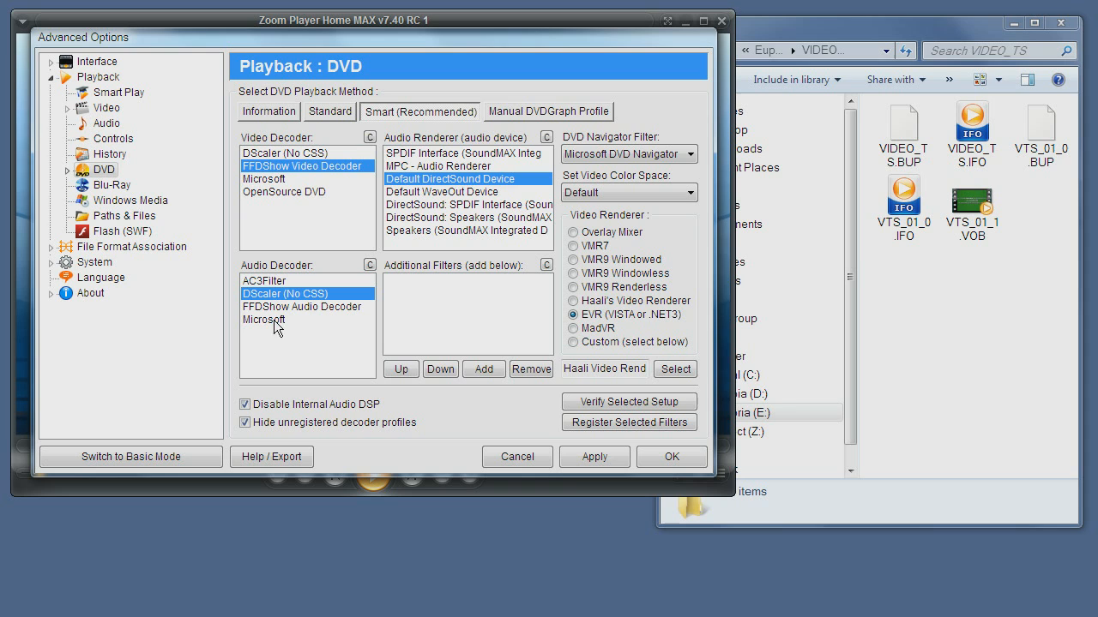
{"action": "mouse_move", "coordinate": [302, 313]}
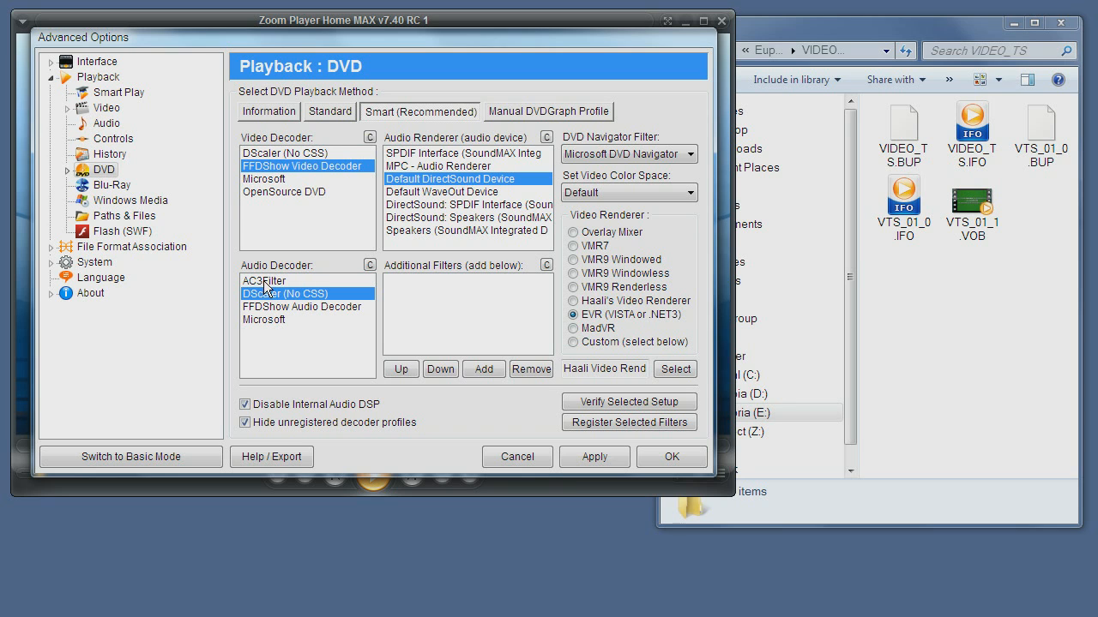
{"action": "mouse_move", "coordinate": [288, 300]}
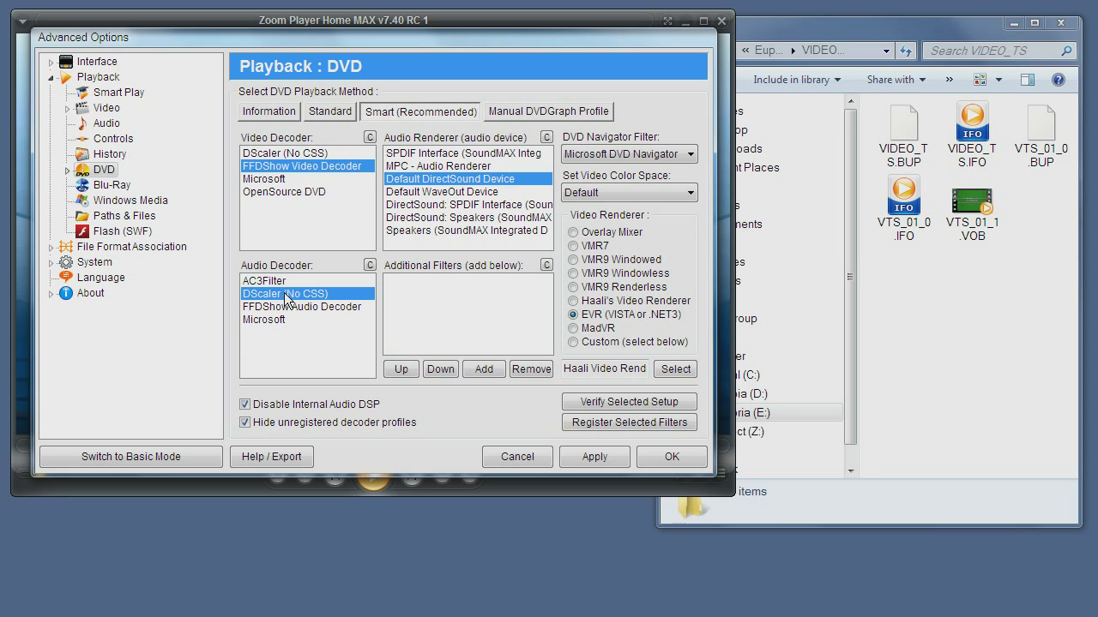
{"action": "mouse_move", "coordinate": [333, 309]}
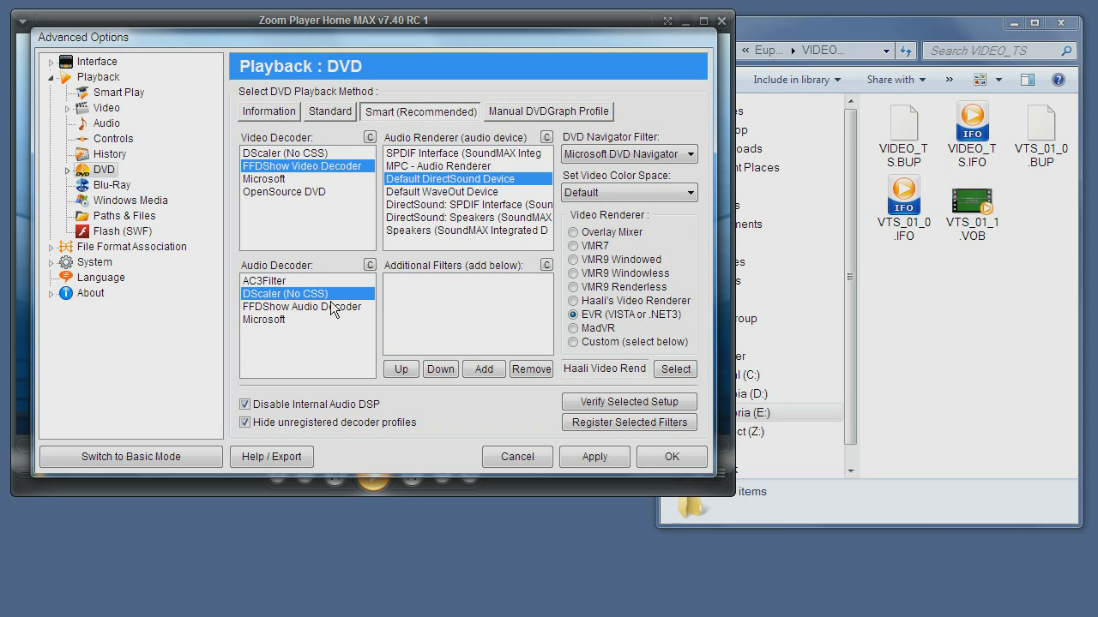
{"action": "mouse_move", "coordinate": [278, 202]}
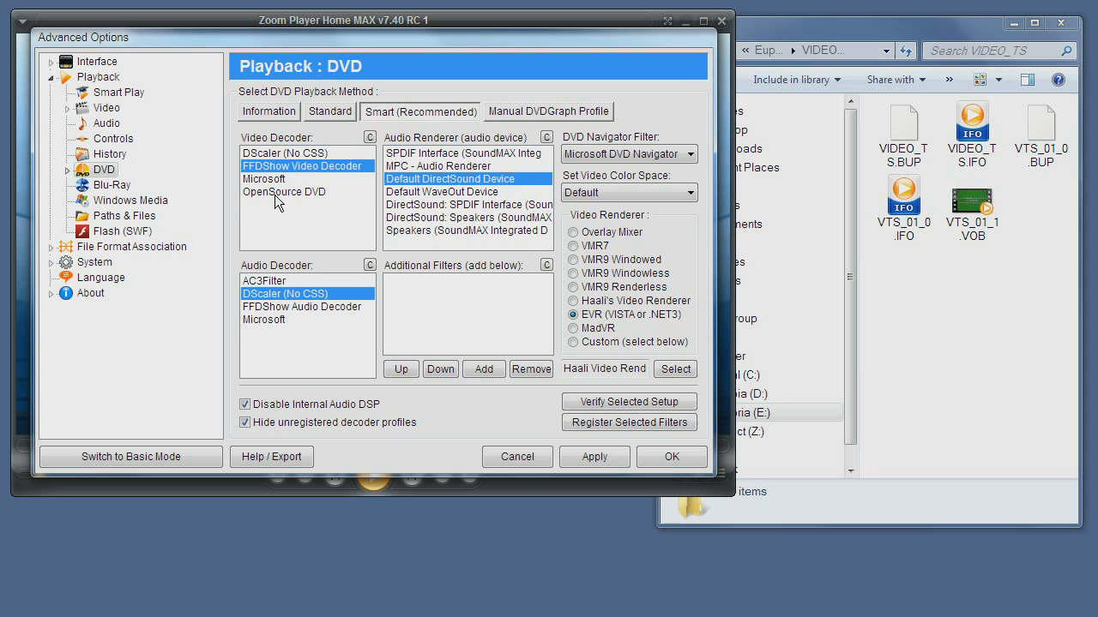
{"action": "mouse_move", "coordinate": [283, 162]}
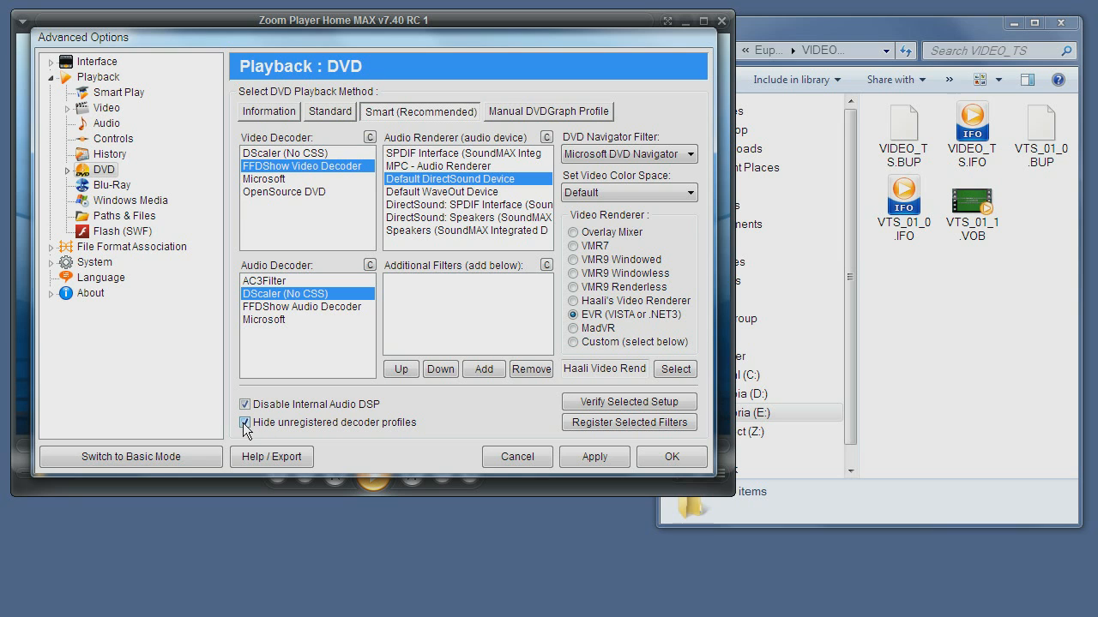
{"action": "left_click", "coordinate": [245, 422]}
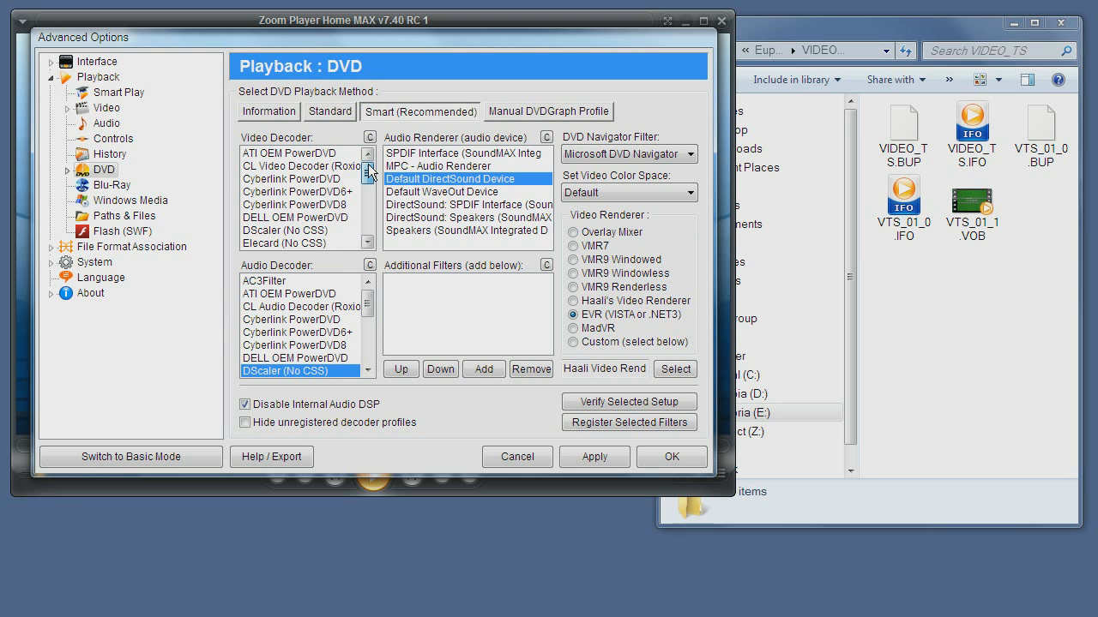
{"action": "left_click", "coordinate": [371, 192]}
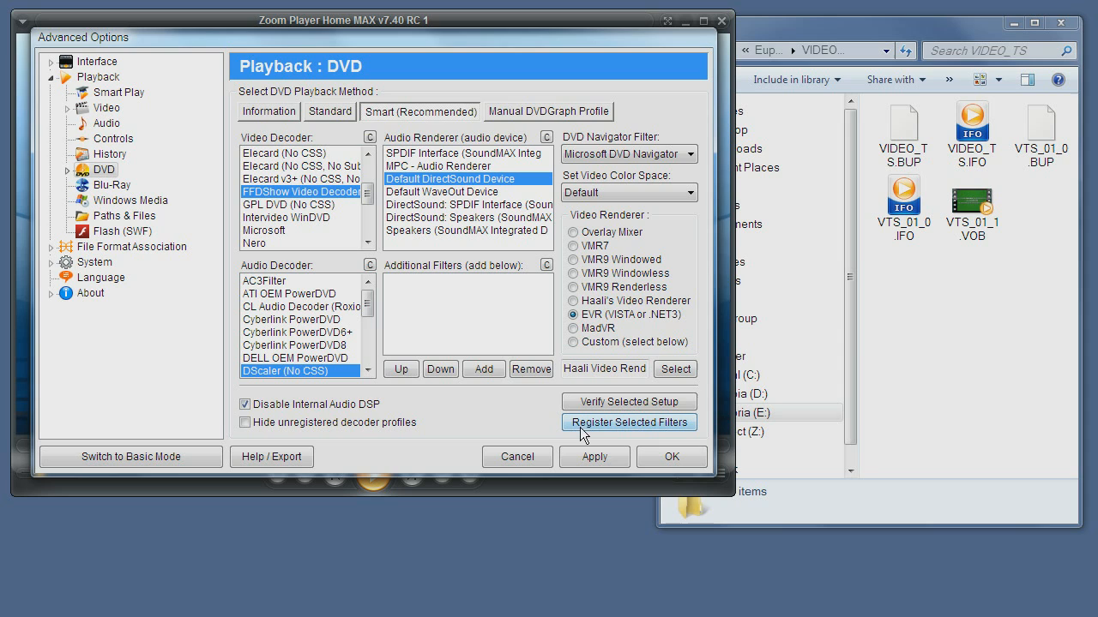
{"action": "mouse_move", "coordinate": [624, 437]}
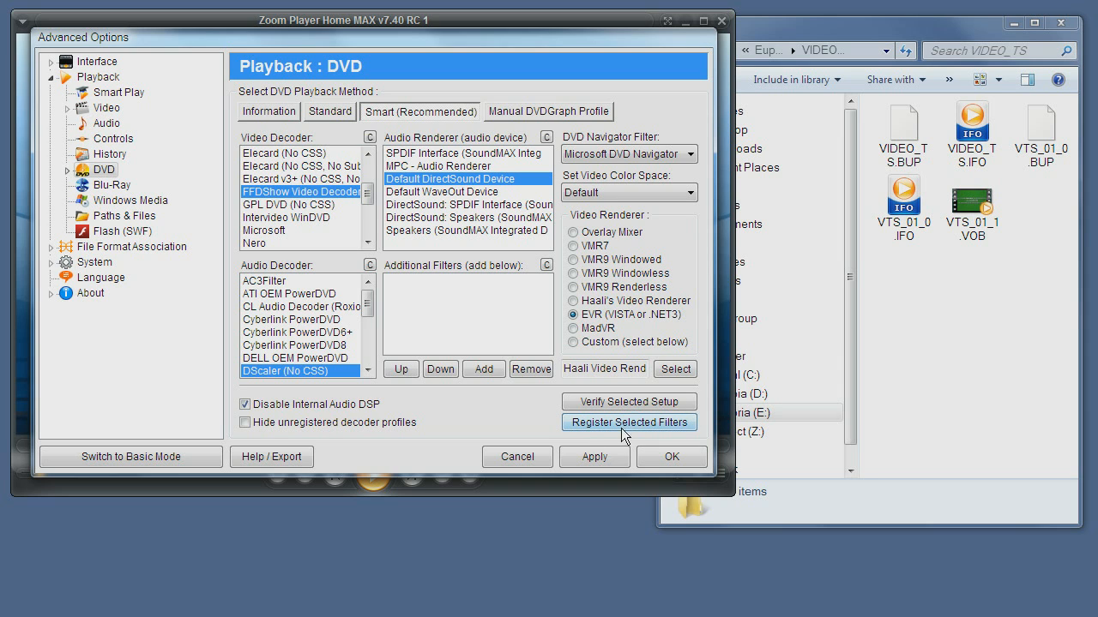
{"action": "mouse_move", "coordinate": [634, 436]}
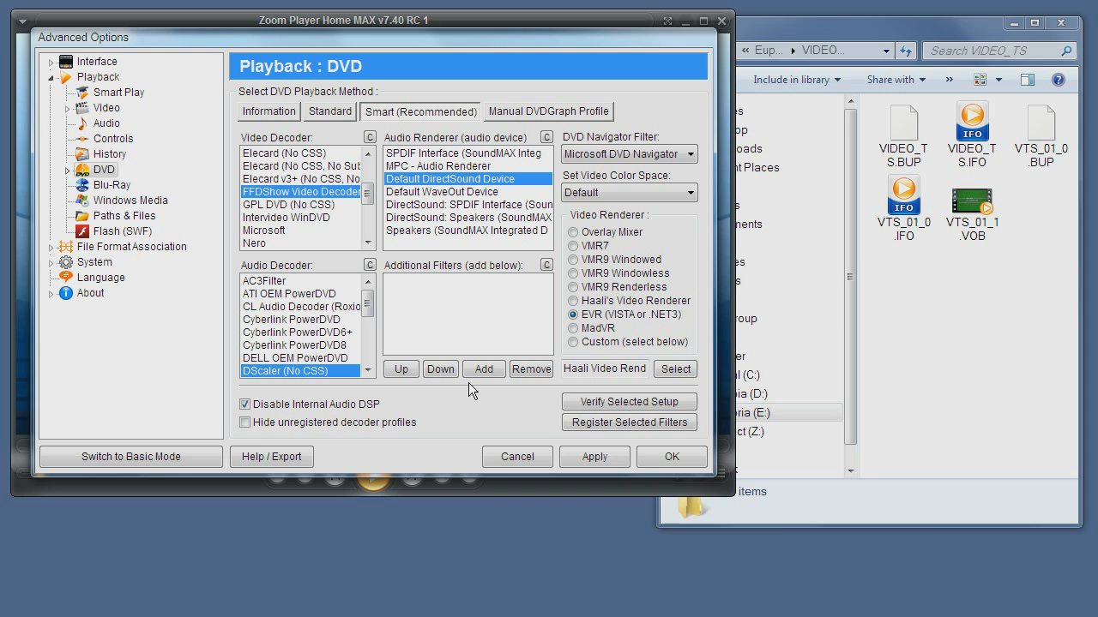
{"action": "left_click", "coordinate": [245, 422]}
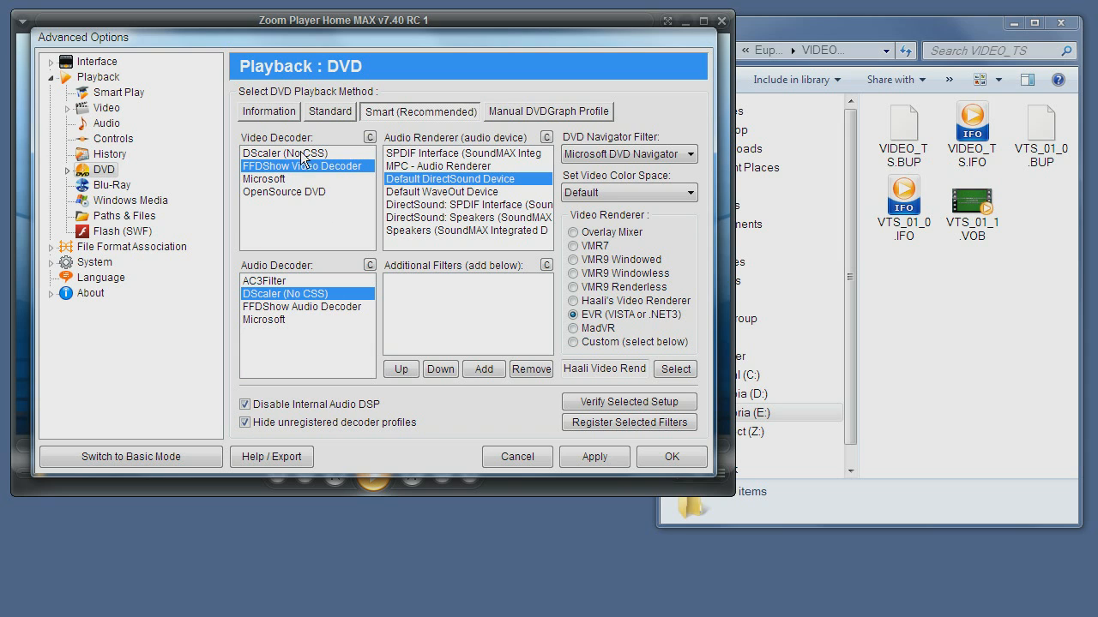
{"action": "mouse_move", "coordinate": [284, 294]}
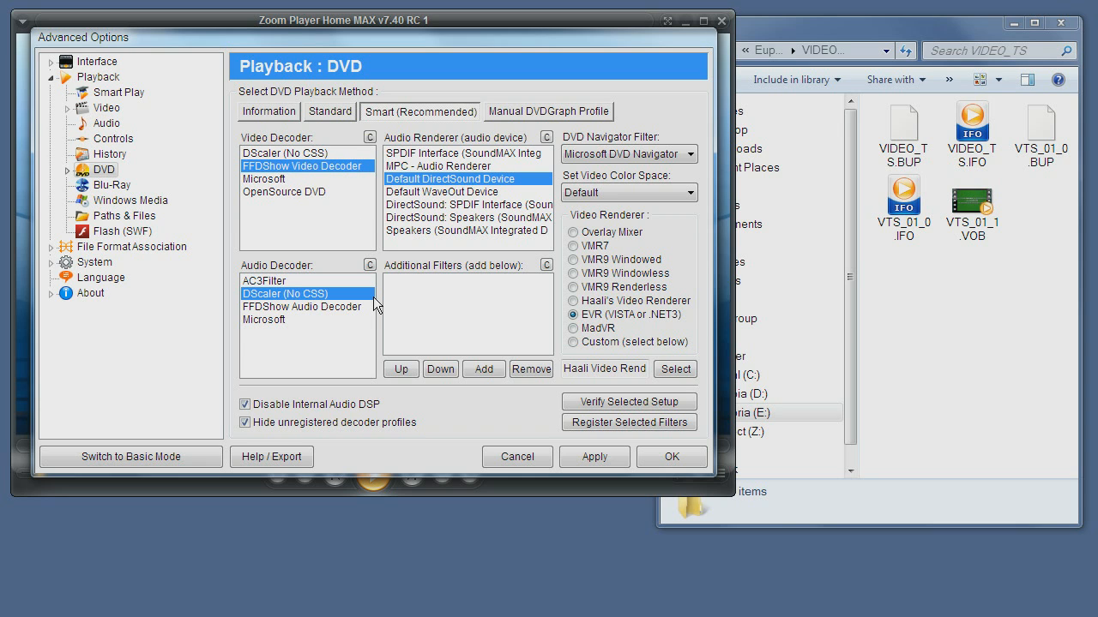
{"action": "mouse_move", "coordinate": [295, 290]}
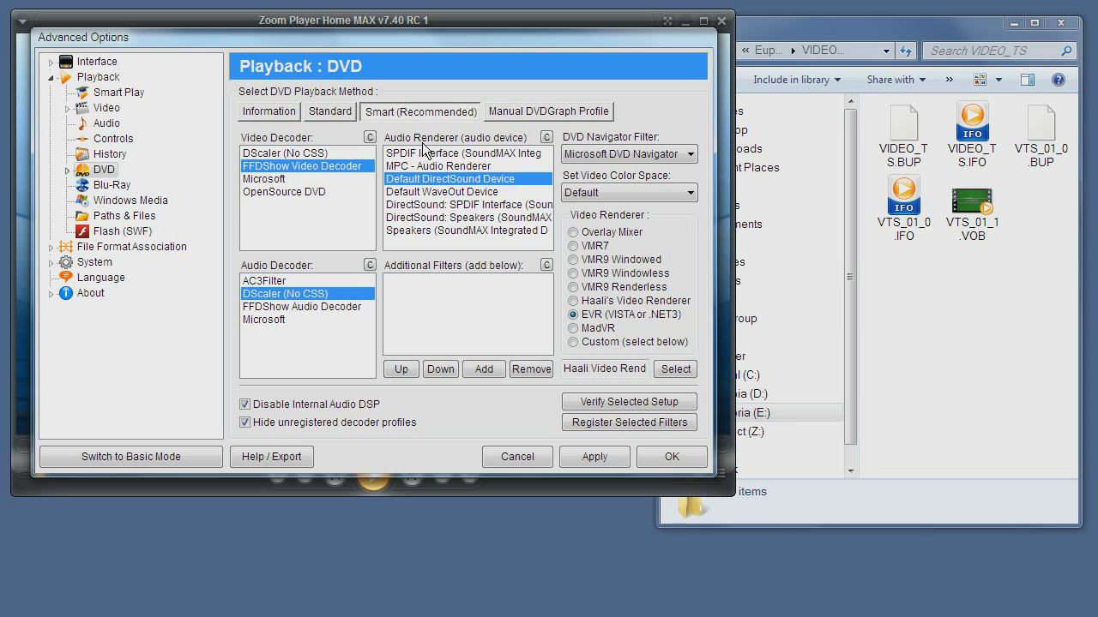
{"action": "mouse_move", "coordinate": [484, 312]}
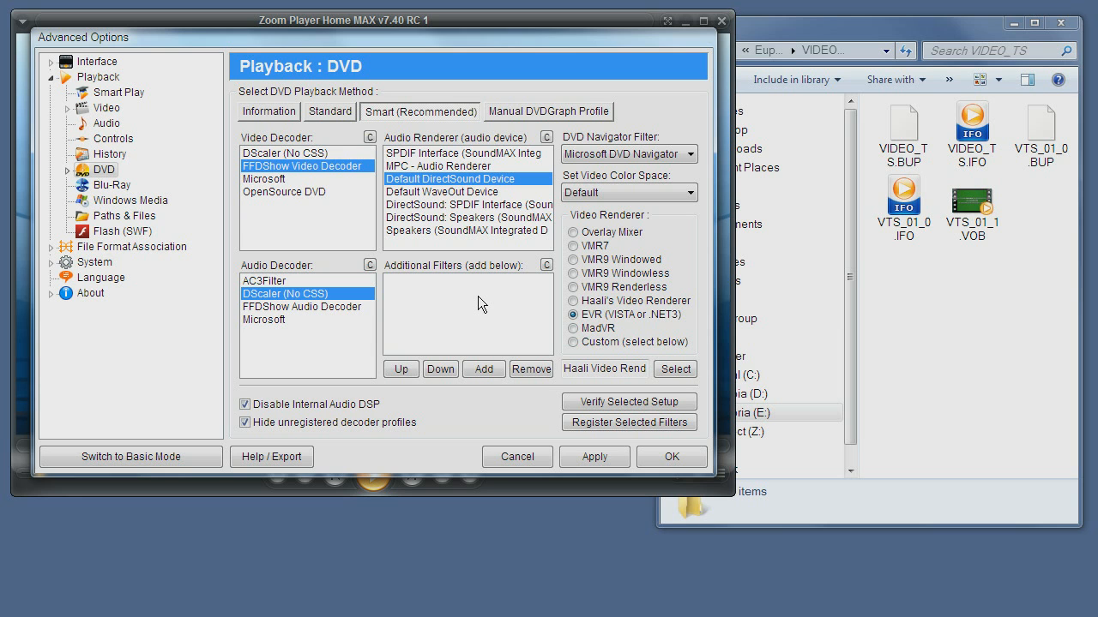
{"action": "left_click", "coordinate": [484, 368]}
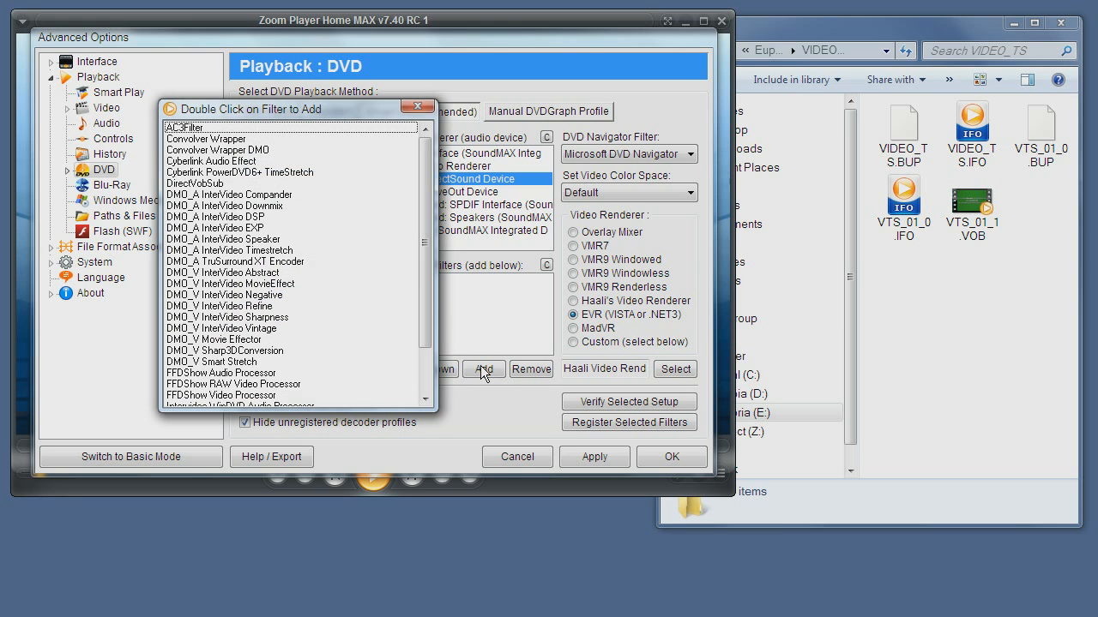
{"action": "mouse_move", "coordinate": [425, 221]}
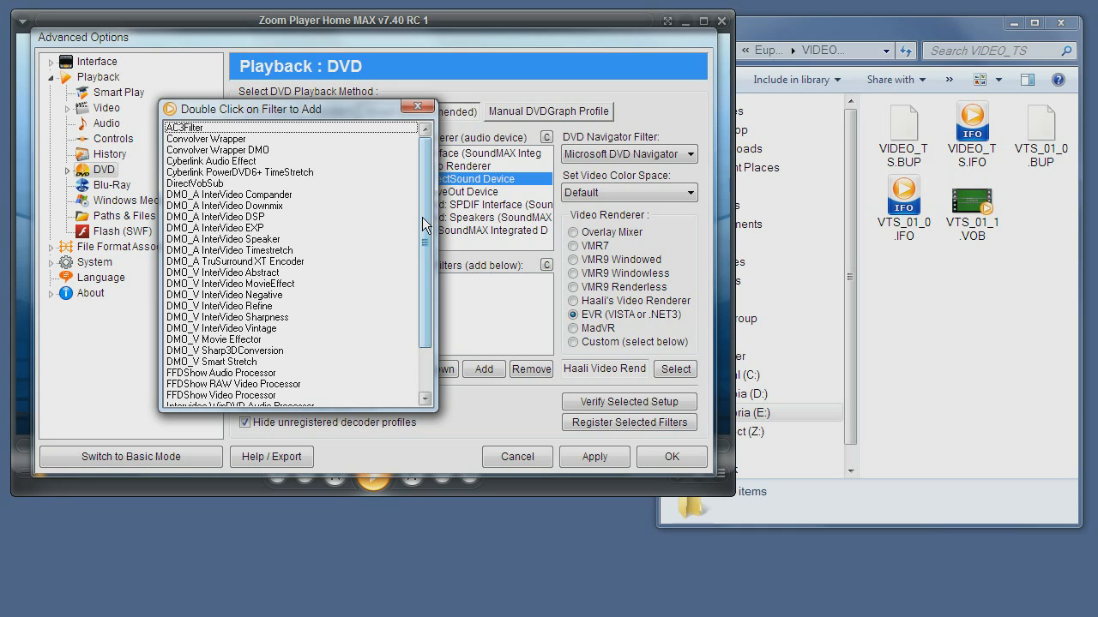
{"action": "scroll", "scroll_direction": "down", "scroll_amount": 3}
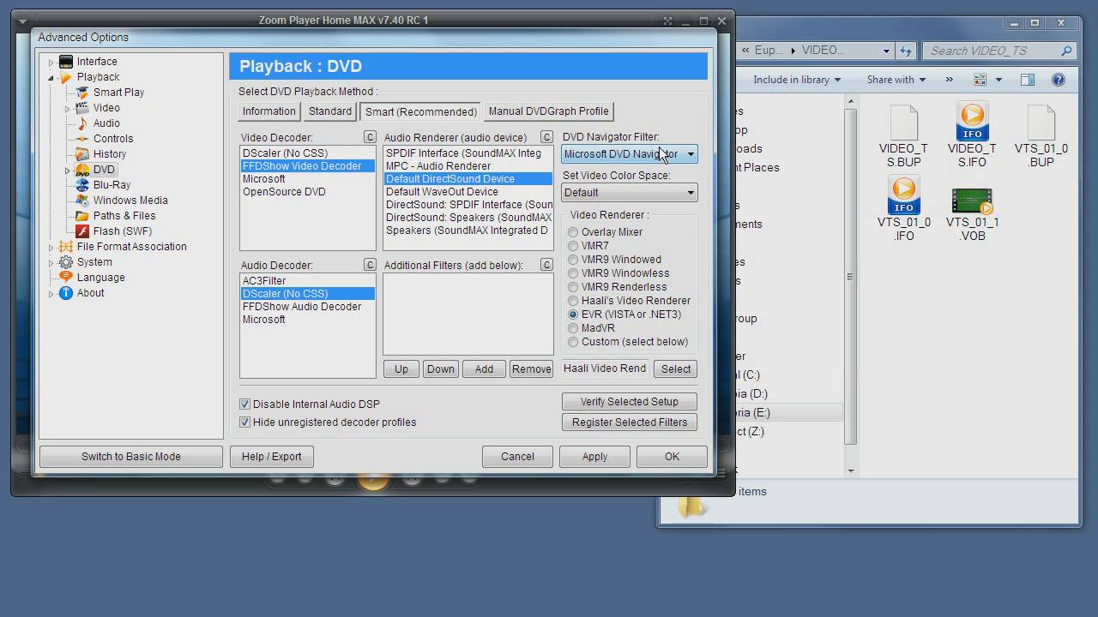
{"action": "mouse_move", "coordinate": [675, 161]}
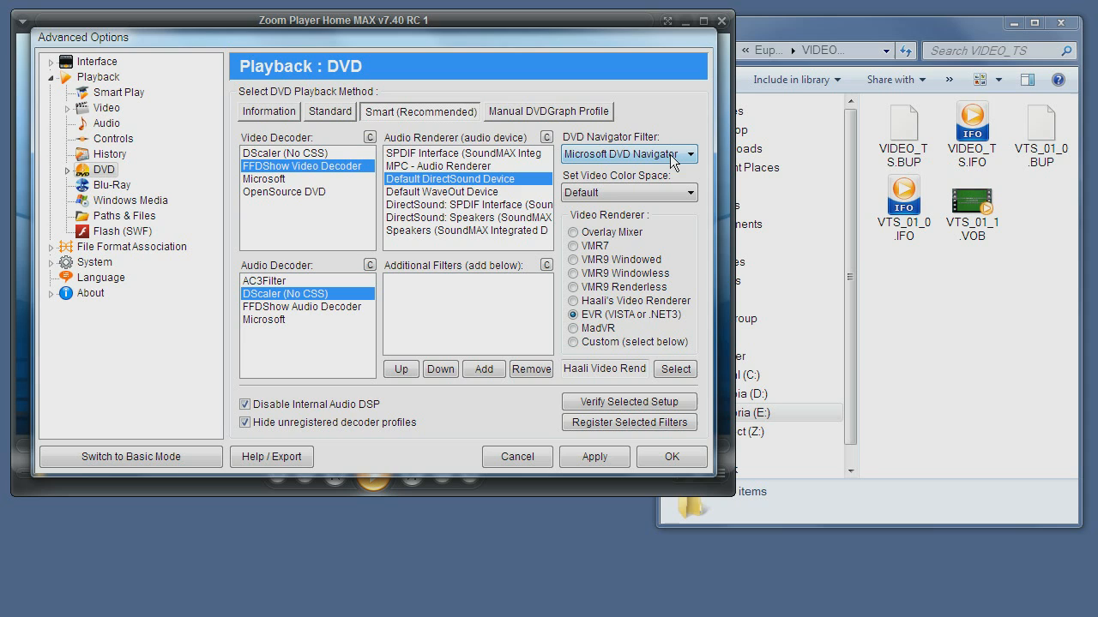
{"action": "mouse_move", "coordinate": [652, 162]}
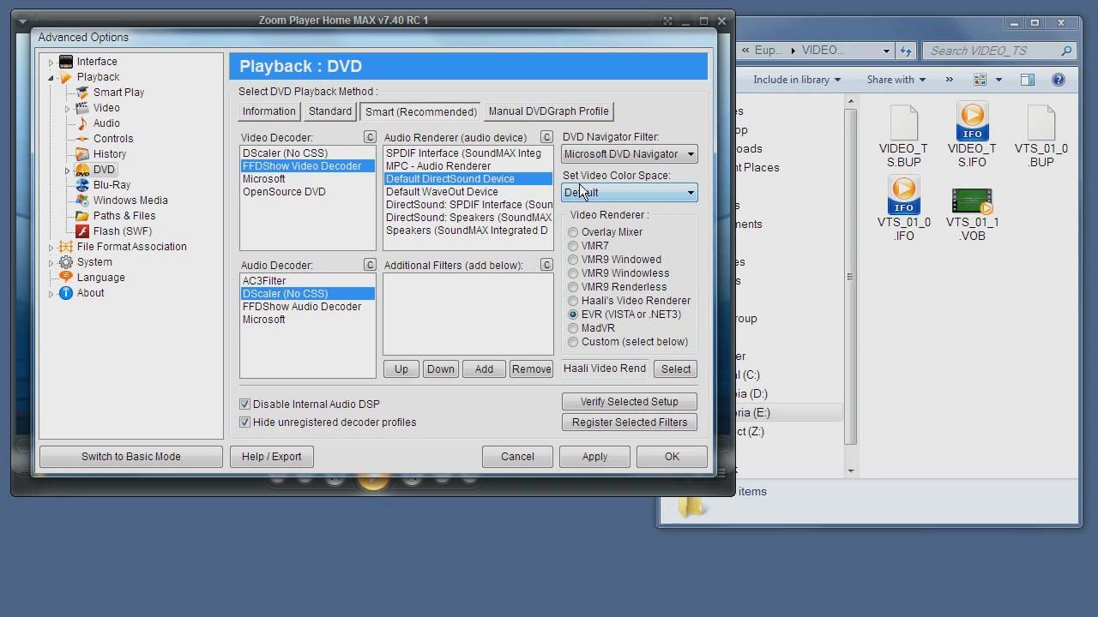
{"action": "mouse_move", "coordinate": [691, 199]}
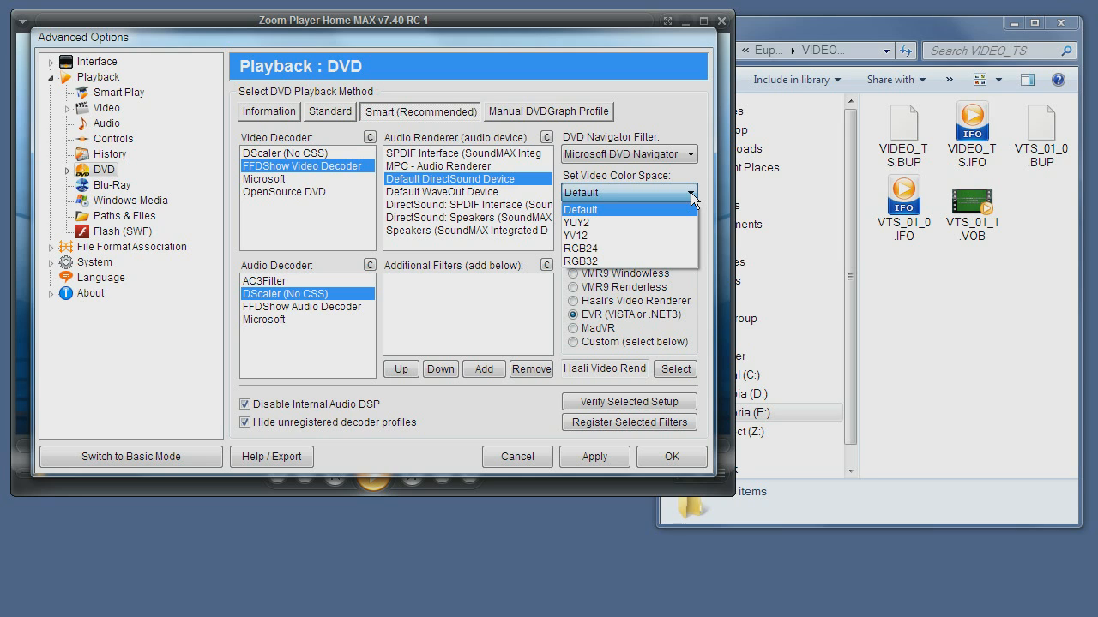
{"action": "mouse_move", "coordinate": [638, 237]}
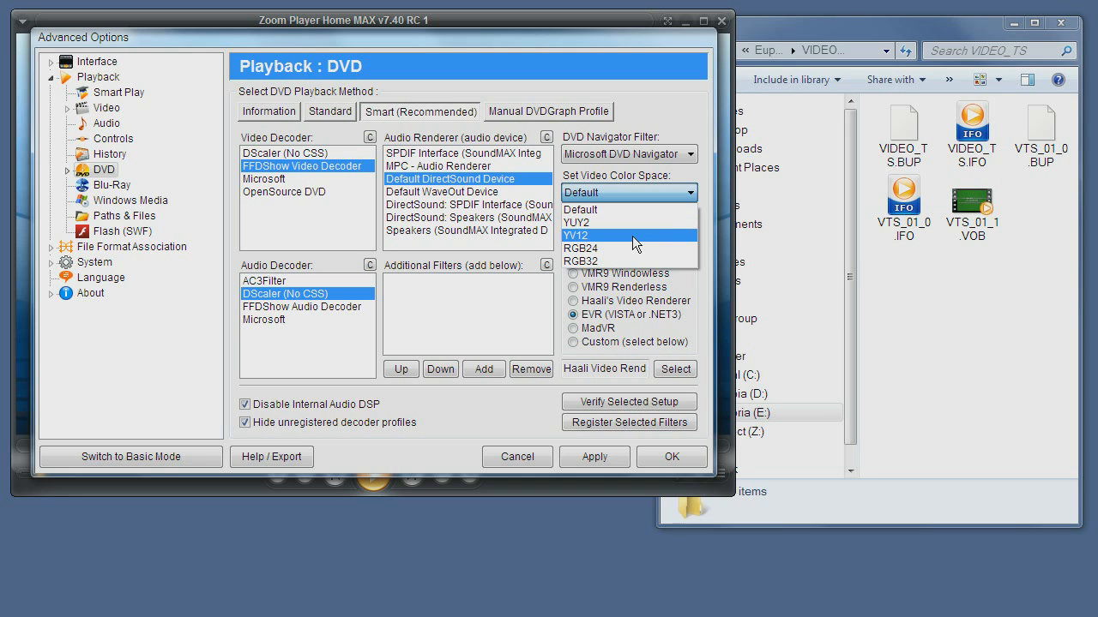
{"action": "mouse_move", "coordinate": [586, 243]}
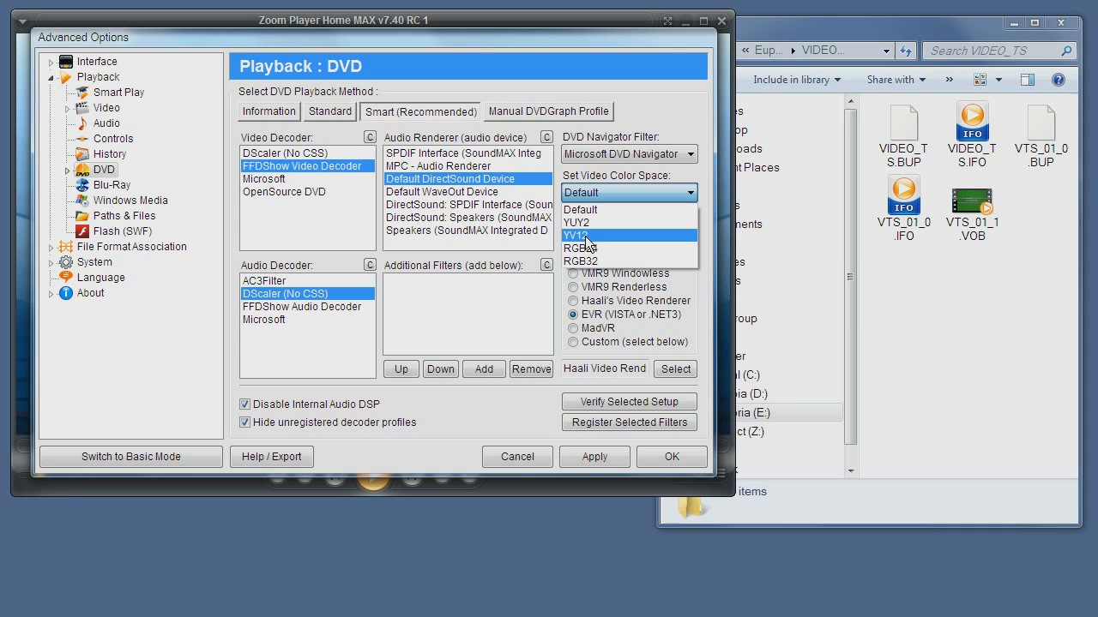
{"action": "mouse_move", "coordinate": [594, 242]}
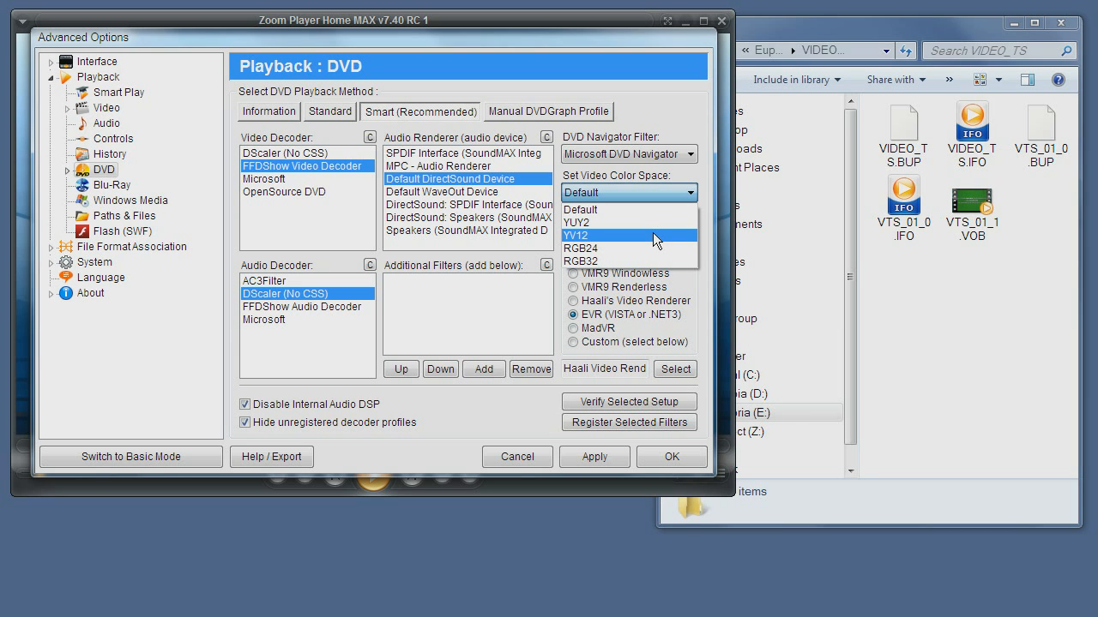
{"action": "mouse_move", "coordinate": [608, 209]}
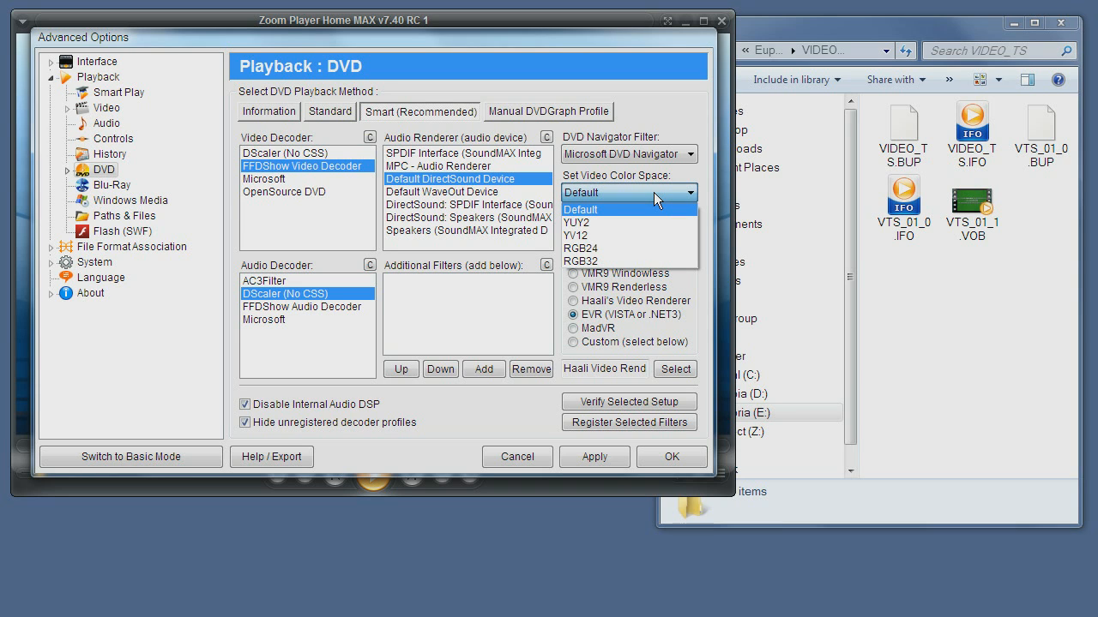
{"action": "mouse_move", "coordinate": [624, 260]}
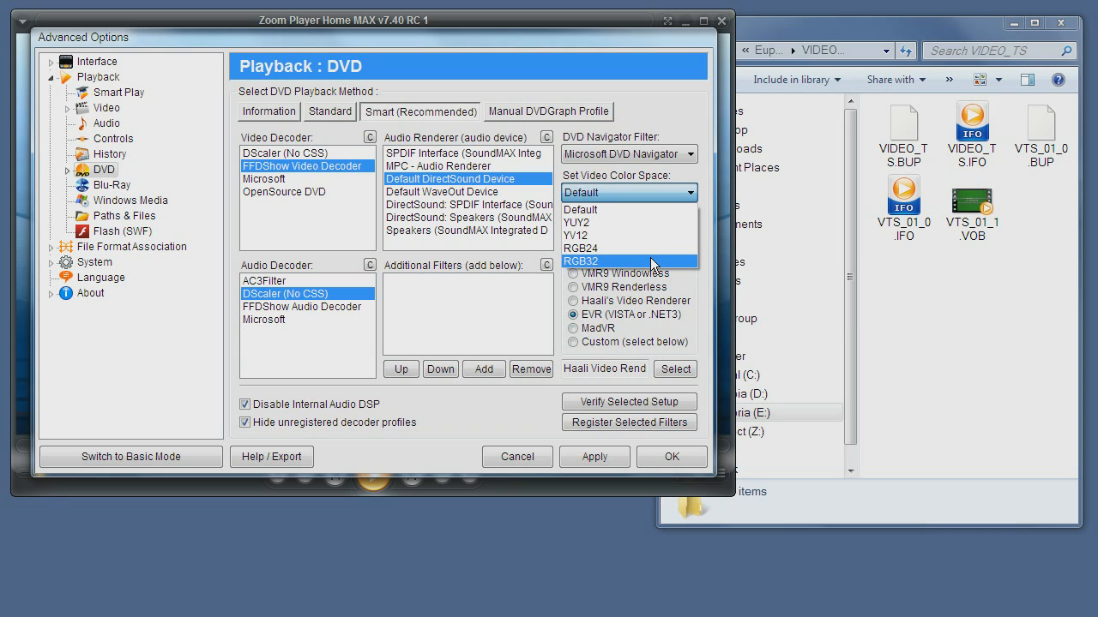
{"action": "left_click", "coordinate": [628, 192]}
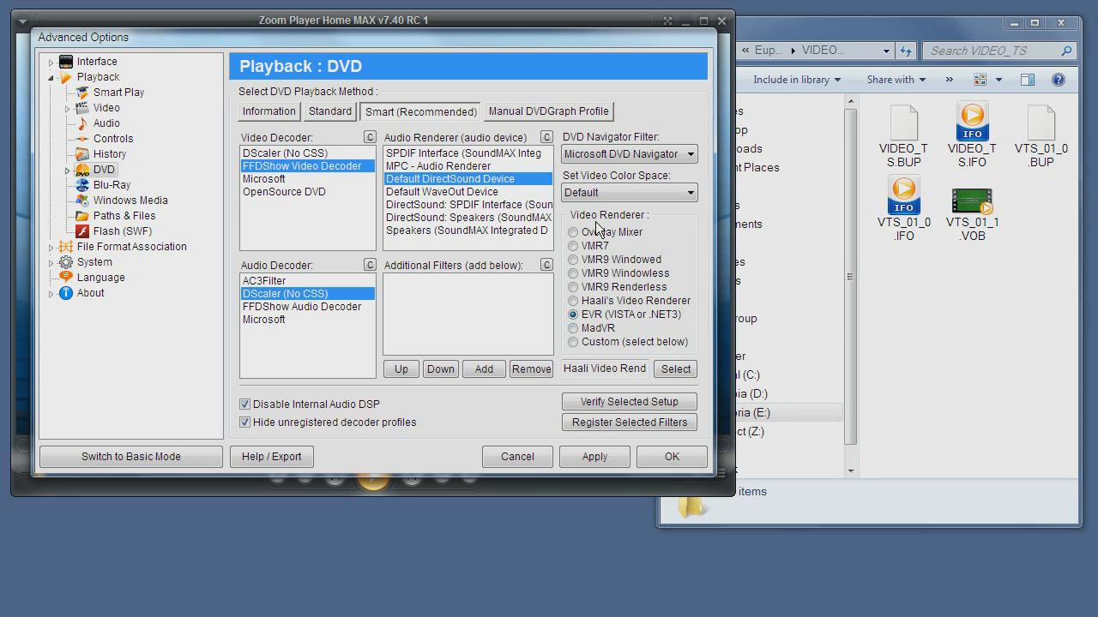
{"action": "mouse_move", "coordinate": [703, 221]}
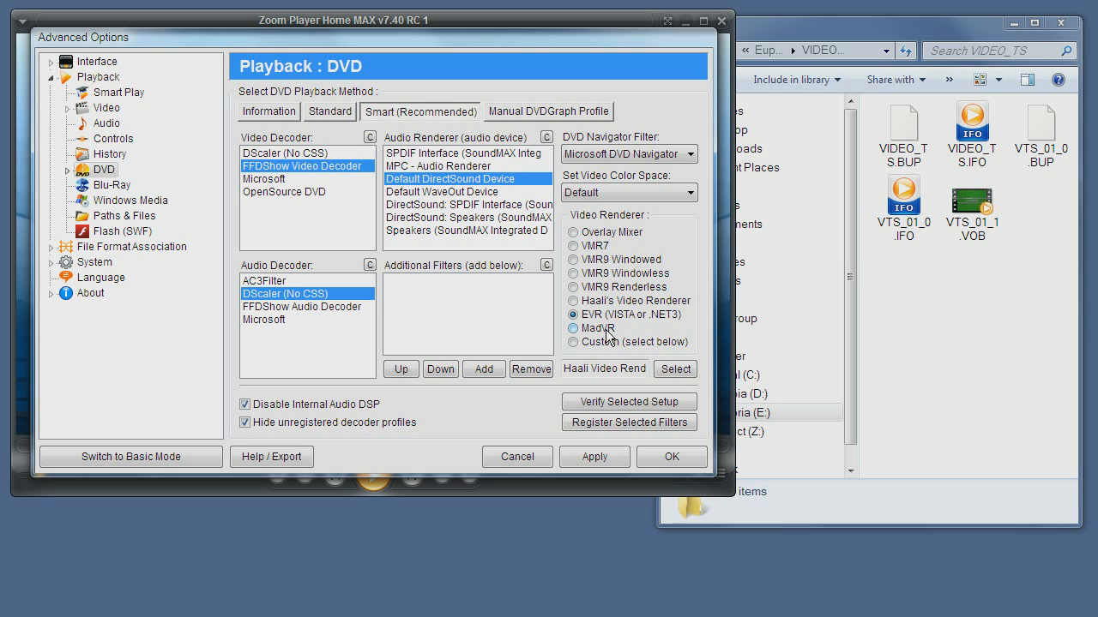
{"action": "mouse_move", "coordinate": [631, 333]}
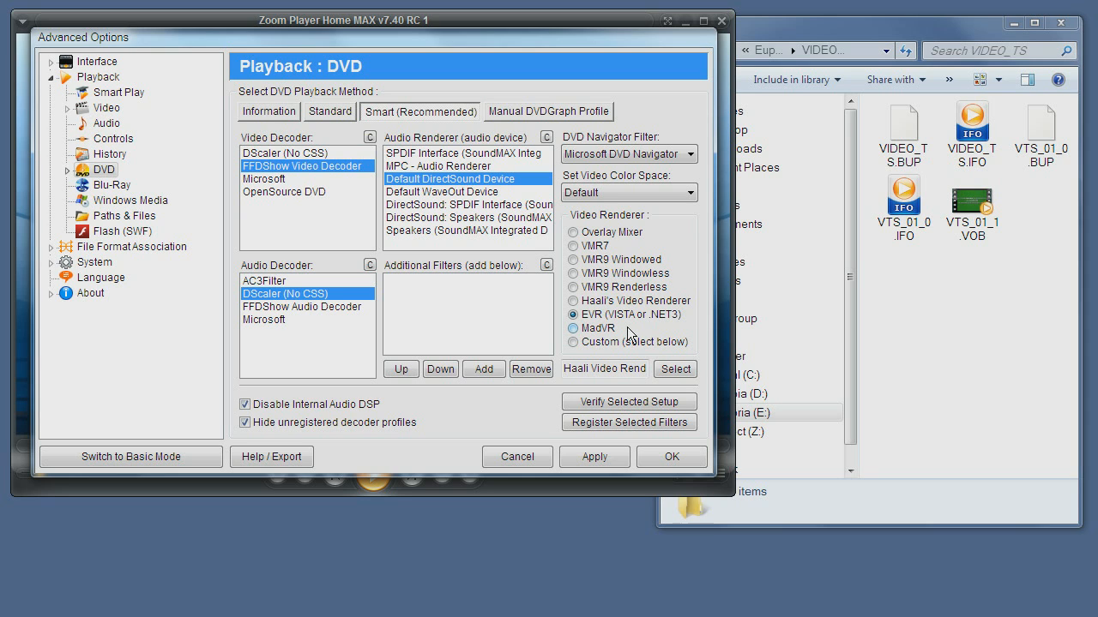
{"action": "mouse_move", "coordinate": [624, 326]}
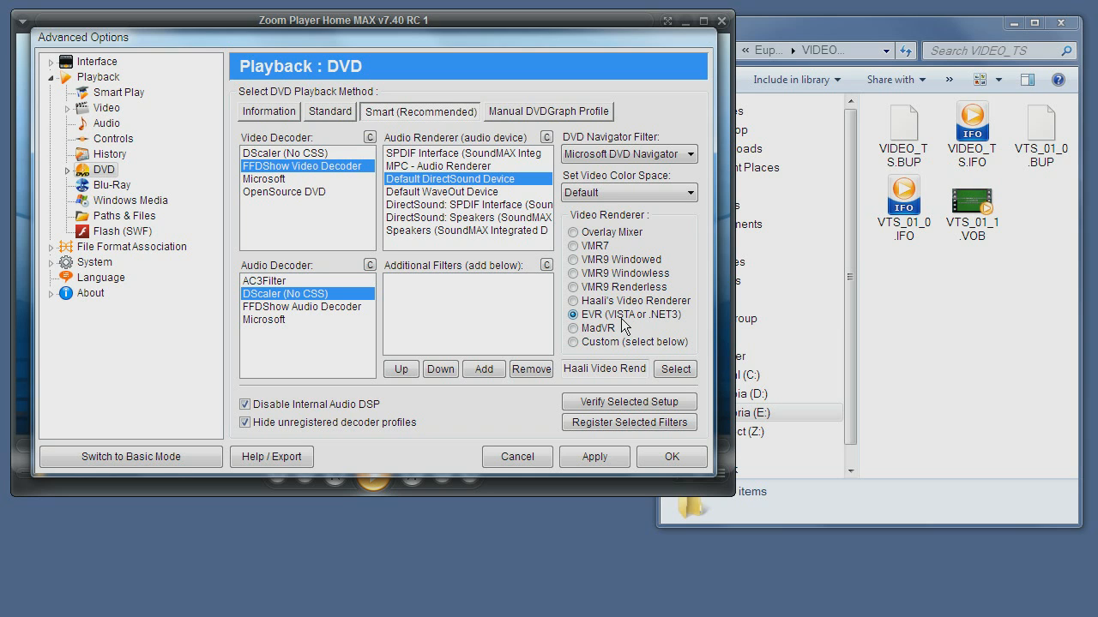
{"action": "mouse_move", "coordinate": [658, 320]}
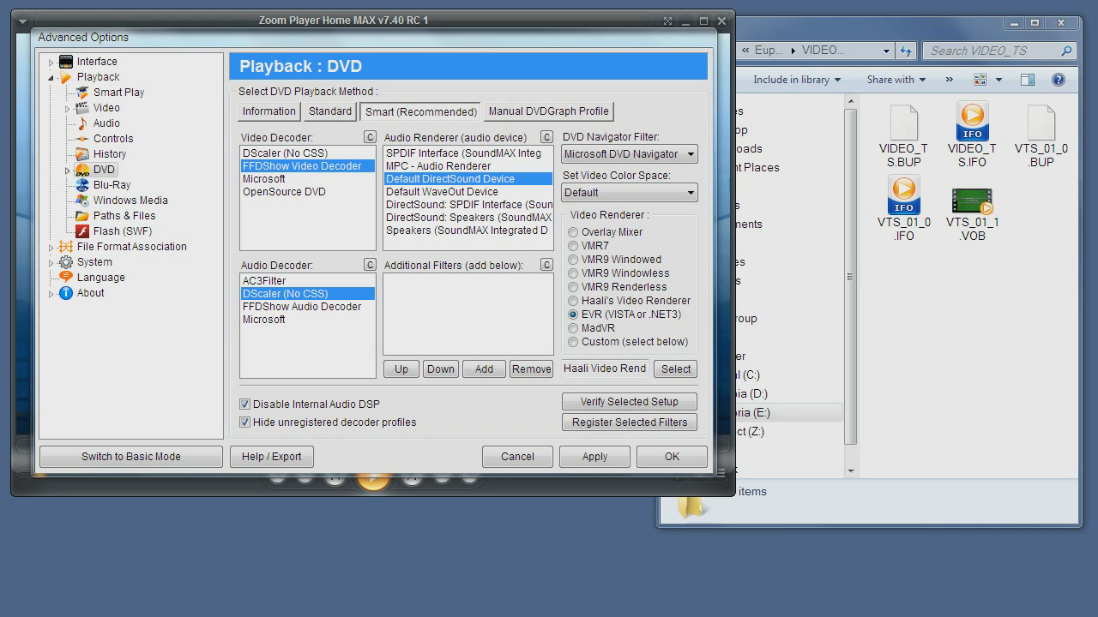
{"action": "mouse_move", "coordinate": [501, 234]}
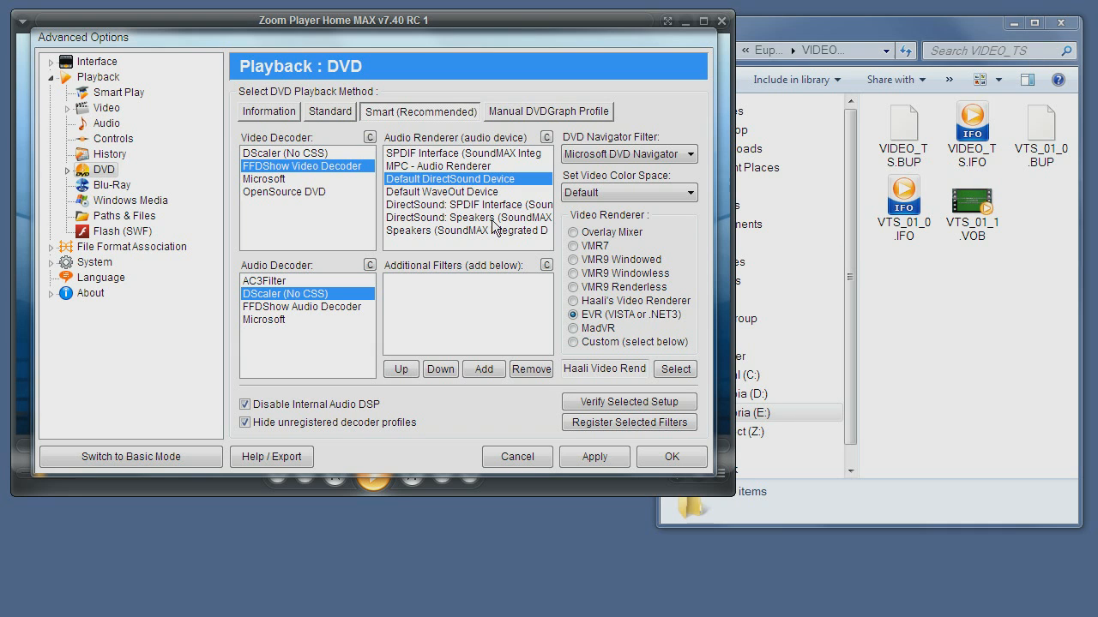
Verify the selected decoder setup, acknowledge the diagnostic, and confirm the Advanced Options with OK
{"action": "left_click", "coordinate": [627, 401]}
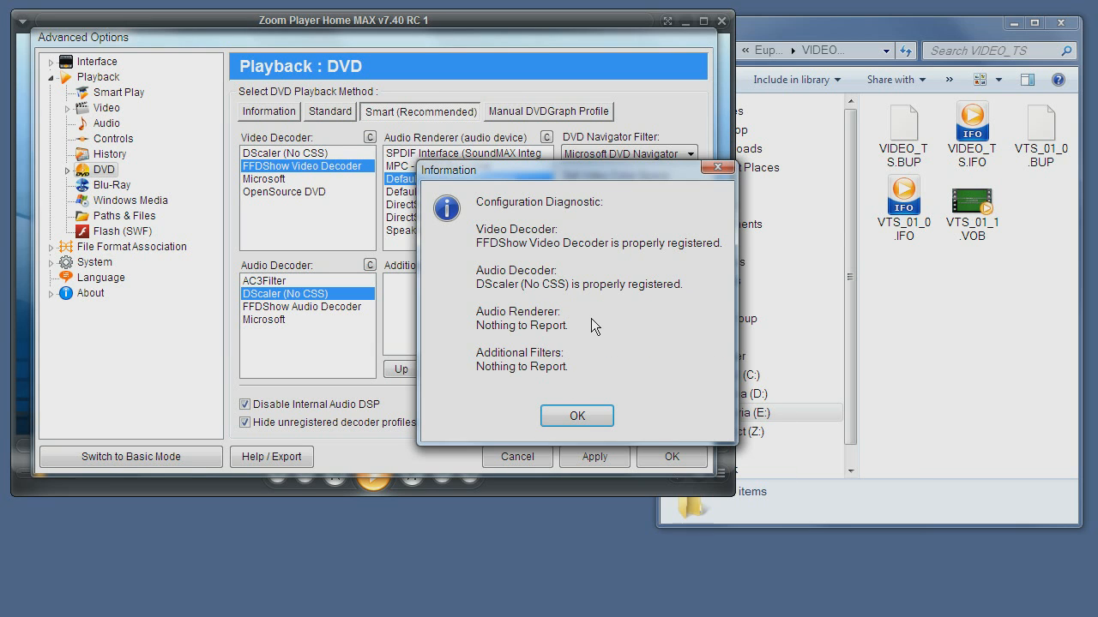
{"action": "left_click", "coordinate": [576, 416]}
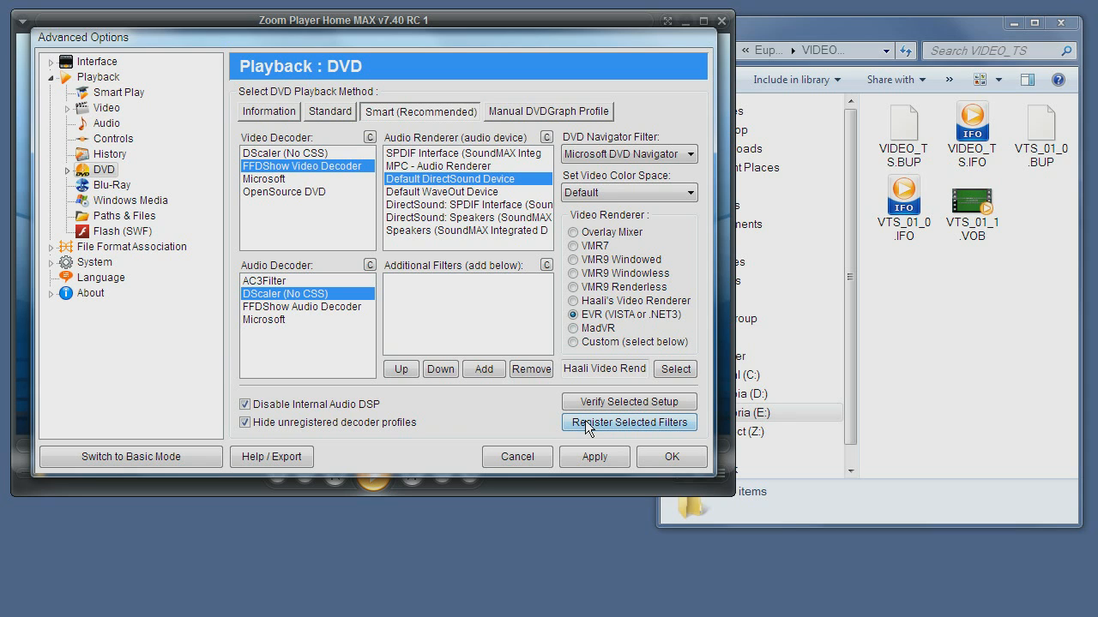
{"action": "mouse_move", "coordinate": [672, 456]}
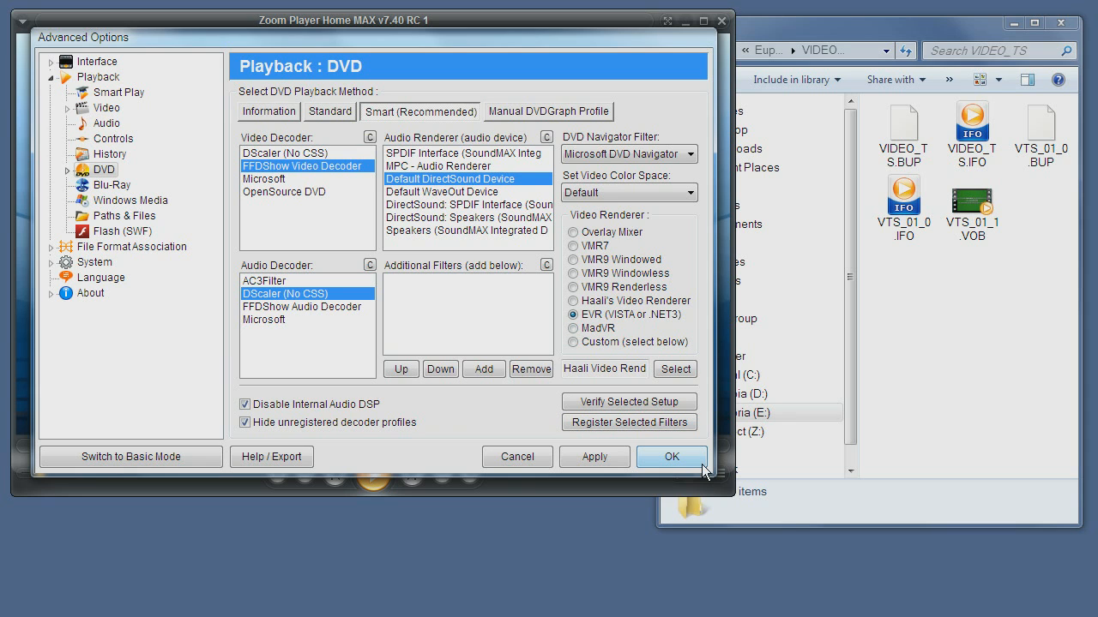
{"action": "left_click", "coordinate": [672, 456]}
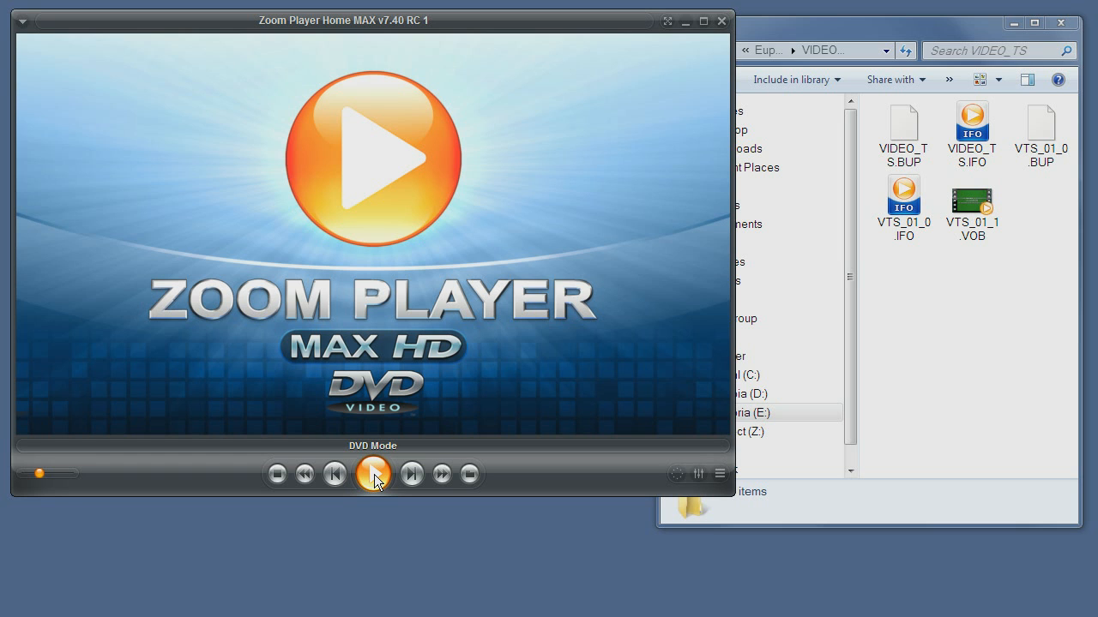
Start the DVD playing and pause it on the preview approval card at 00:04
{"action": "left_click", "coordinate": [372, 474]}
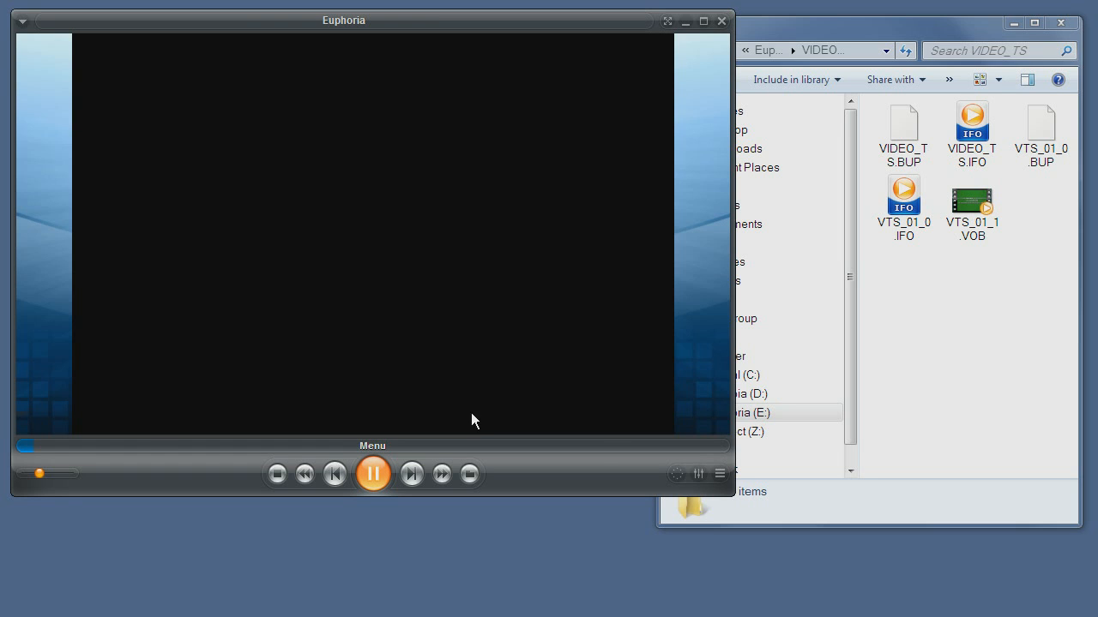
{"action": "left_click", "coordinate": [374, 475]}
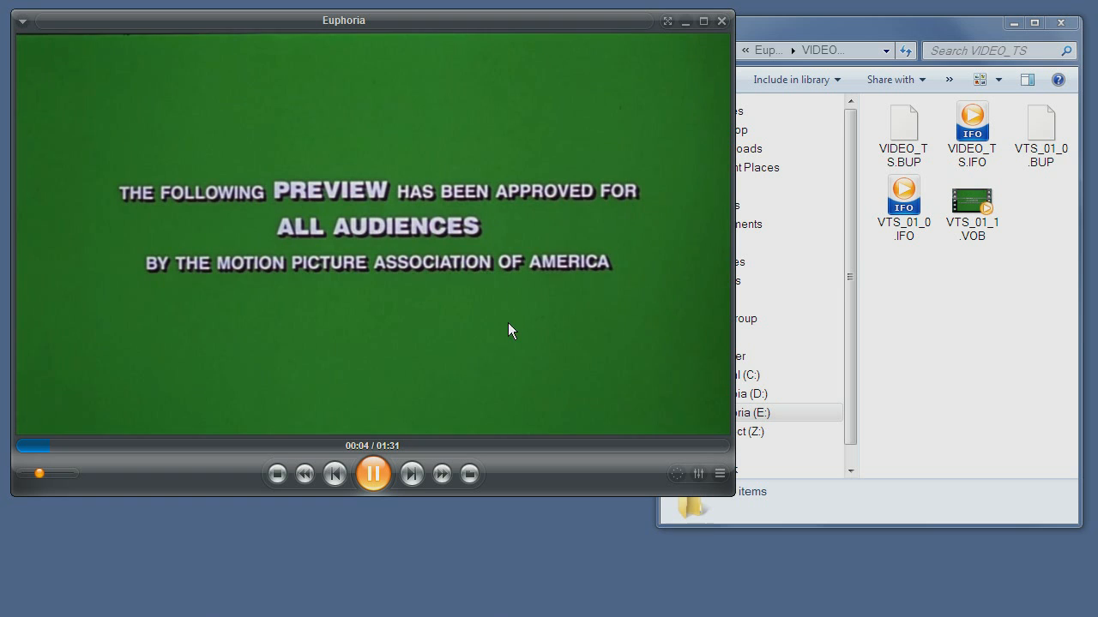
{"action": "left_click", "coordinate": [374, 473]}
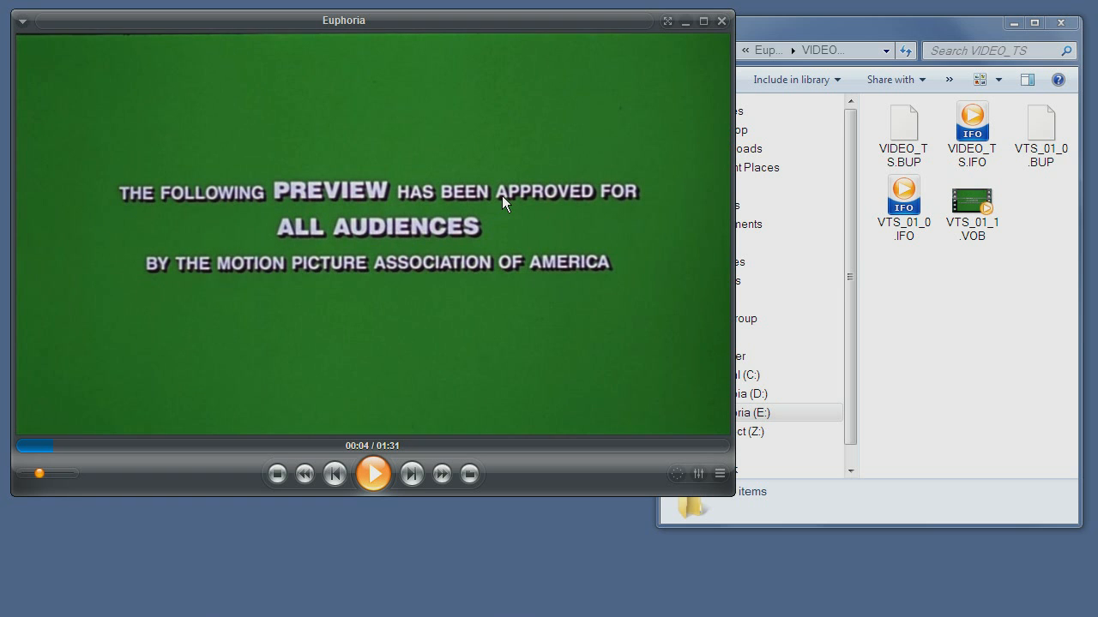
{"action": "mouse_move", "coordinate": [656, 254]}
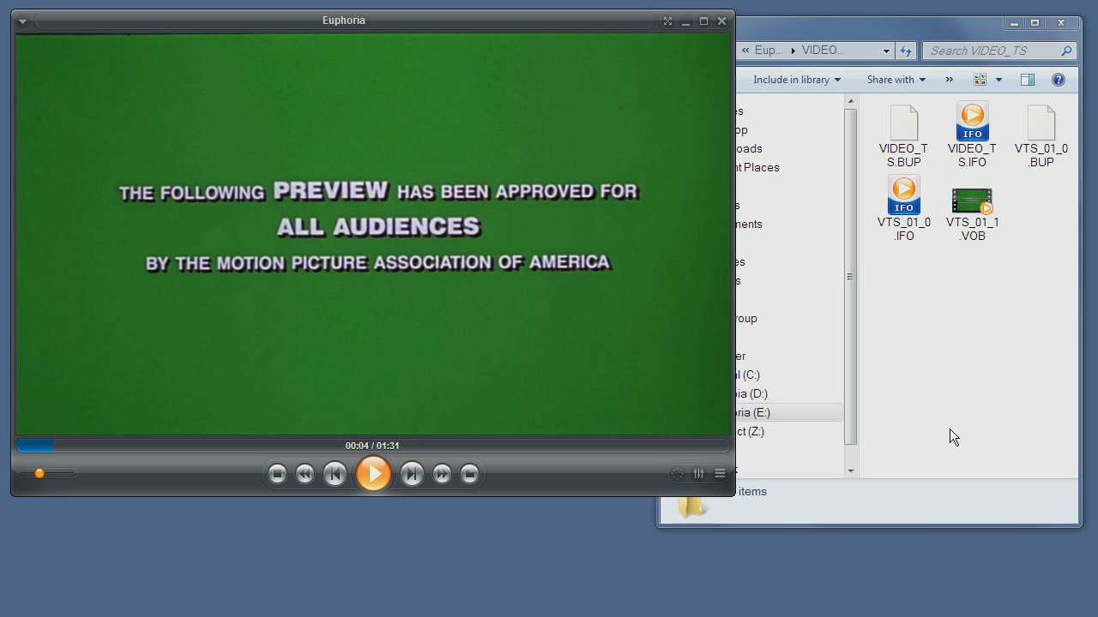
{"action": "mouse_move", "coordinate": [951, 330]}
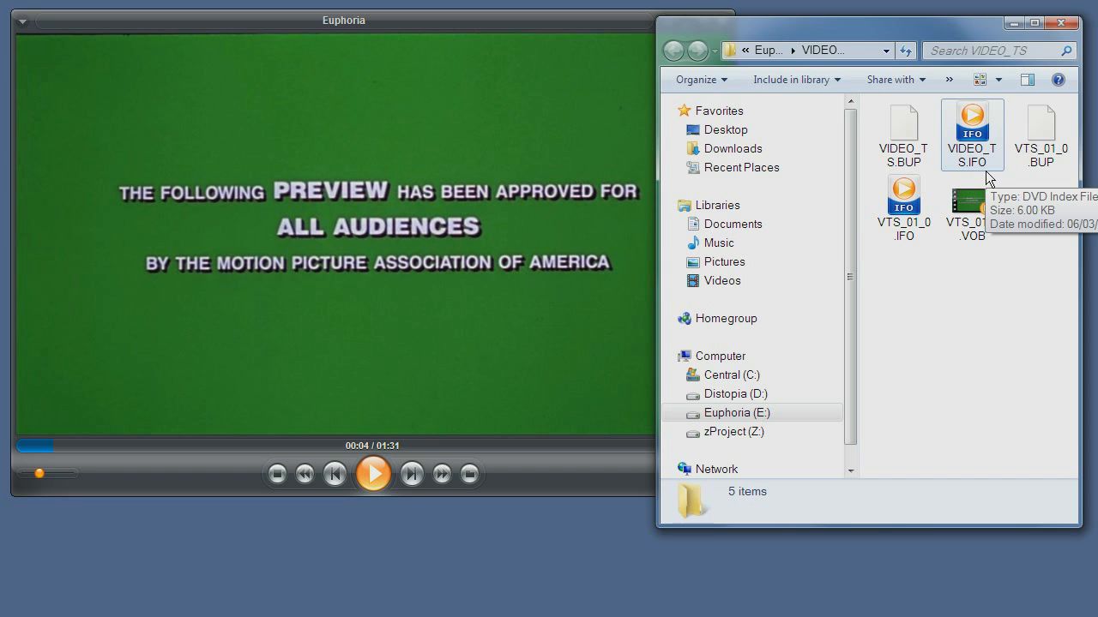
{"action": "mouse_move", "coordinate": [981, 135]}
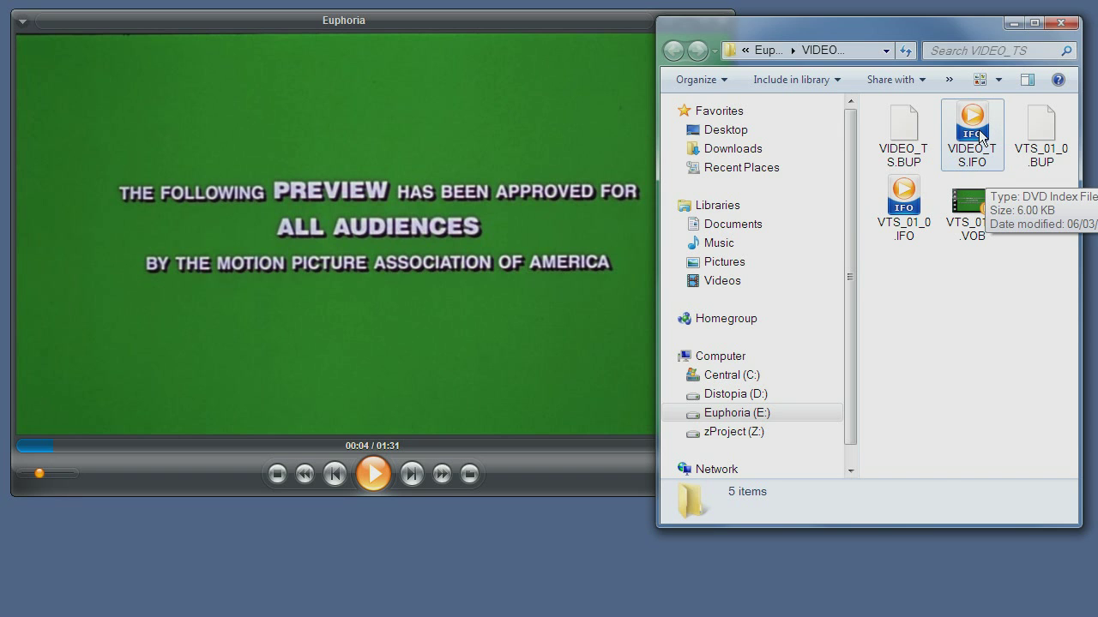
Select VTS_01_0.IFO then VIDEO_TS.IFO in the disc folder and bring the player back in front
{"action": "left_click", "coordinate": [904, 199]}
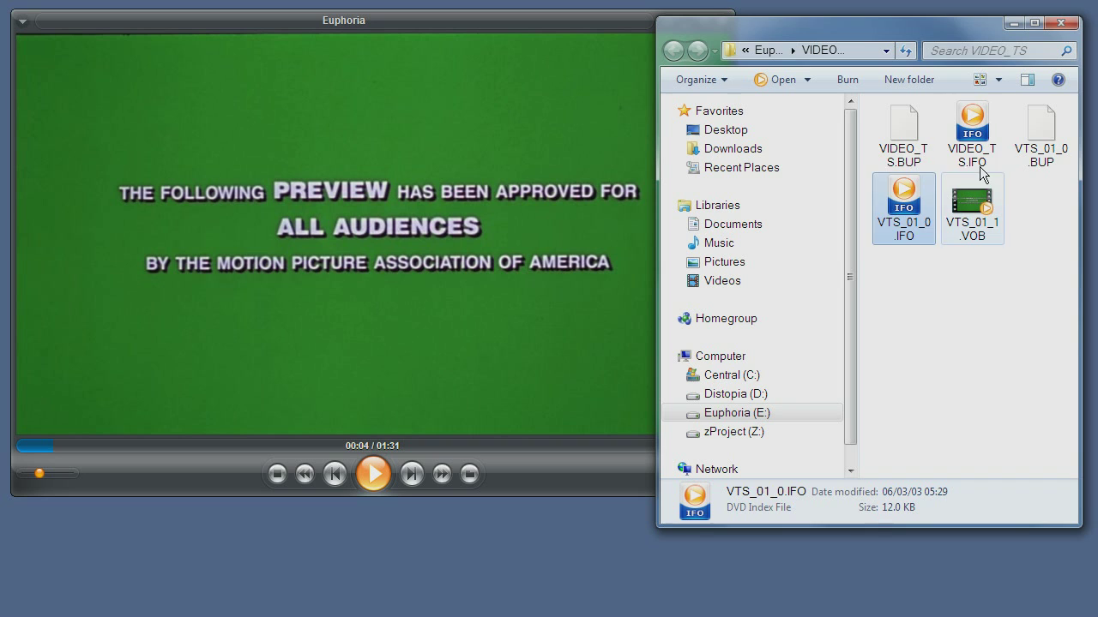
{"action": "left_click", "coordinate": [971, 124]}
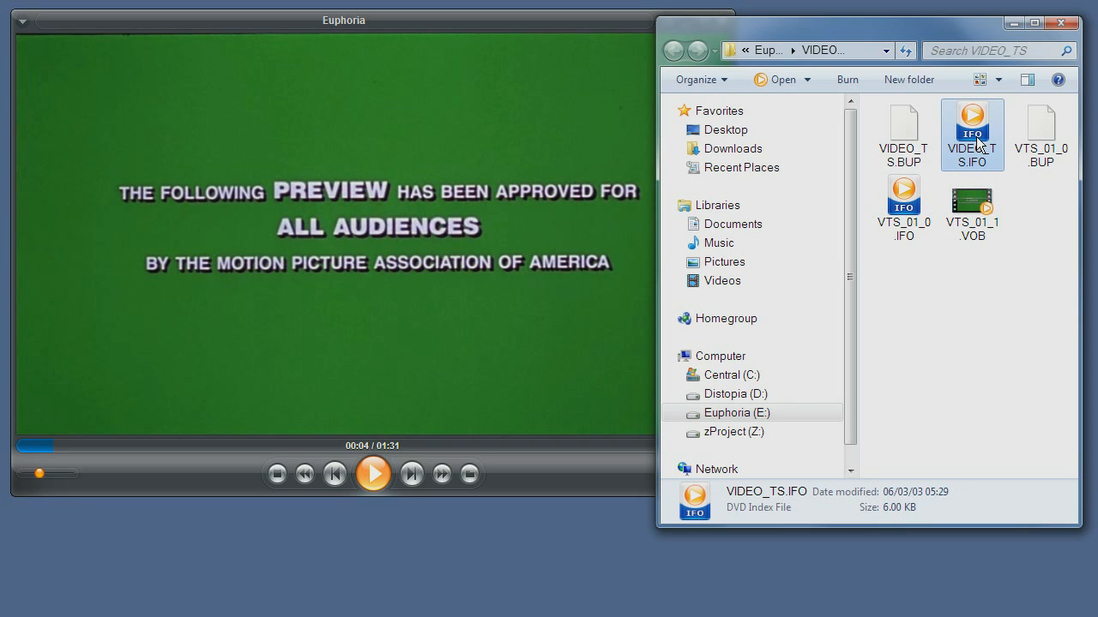
{"action": "mouse_move", "coordinate": [386, 227]}
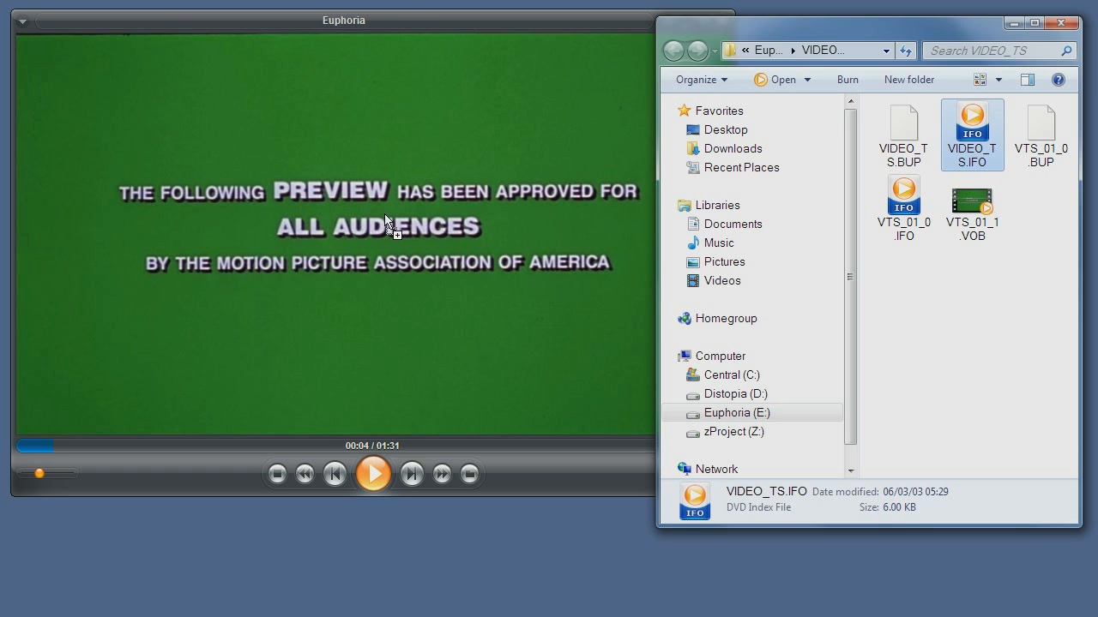
{"action": "left_click", "coordinate": [374, 473]}
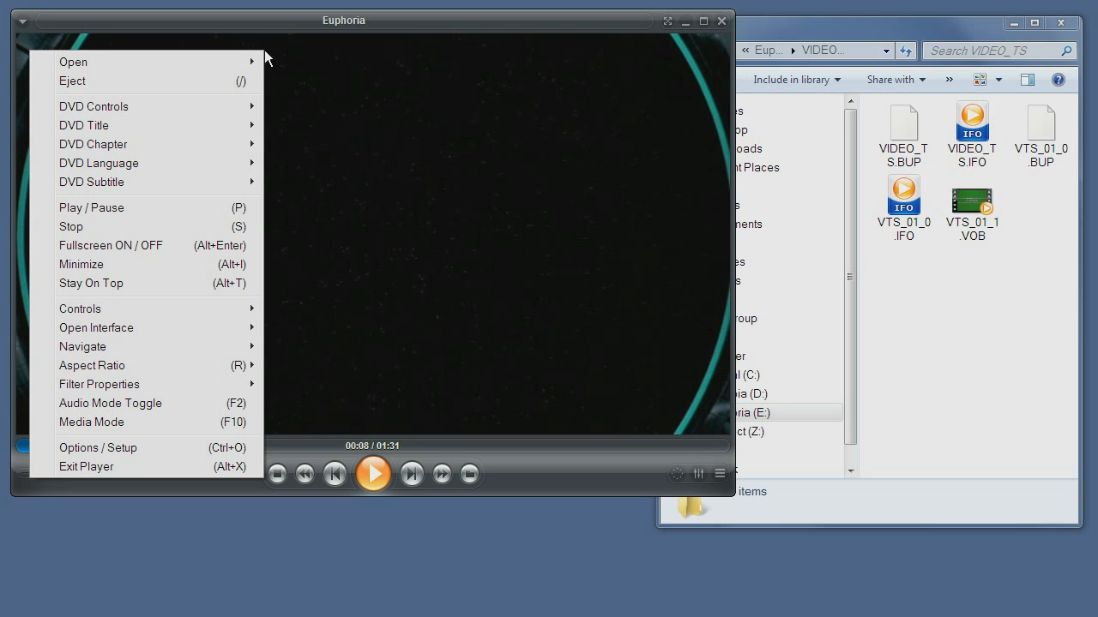
{"action": "mouse_move", "coordinate": [92, 106]}
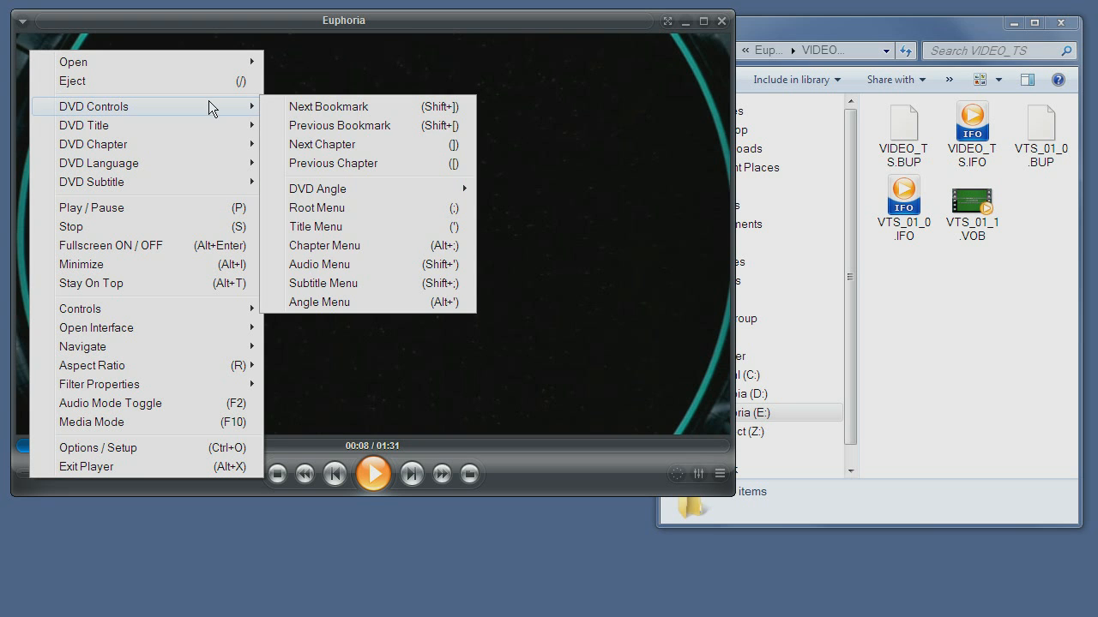
{"action": "mouse_move", "coordinate": [188, 181]}
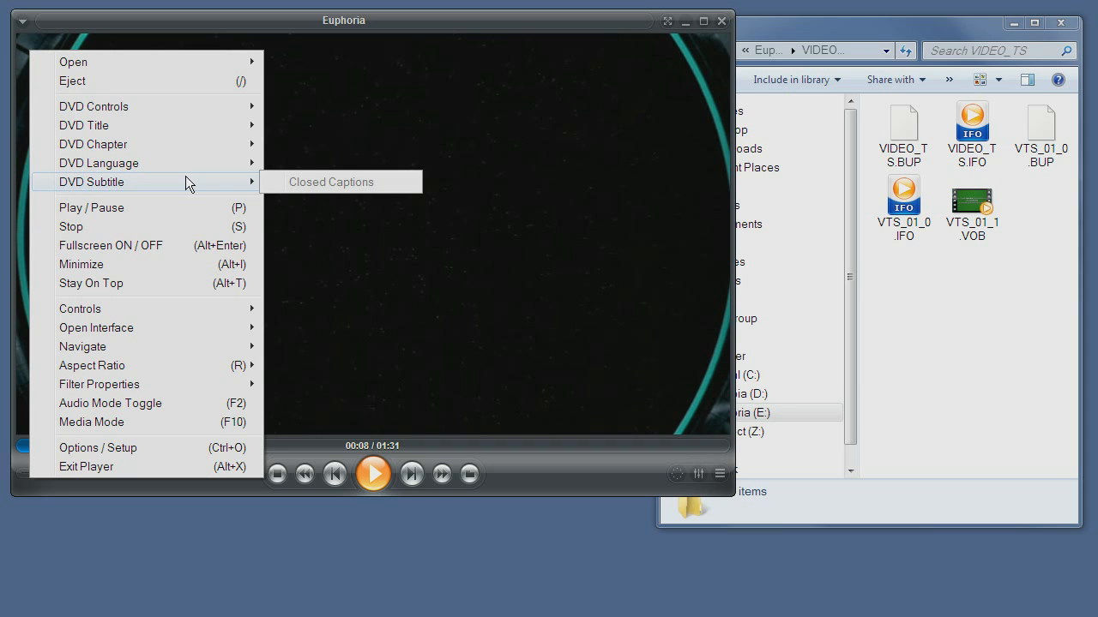
{"action": "mouse_move", "coordinate": [302, 189]}
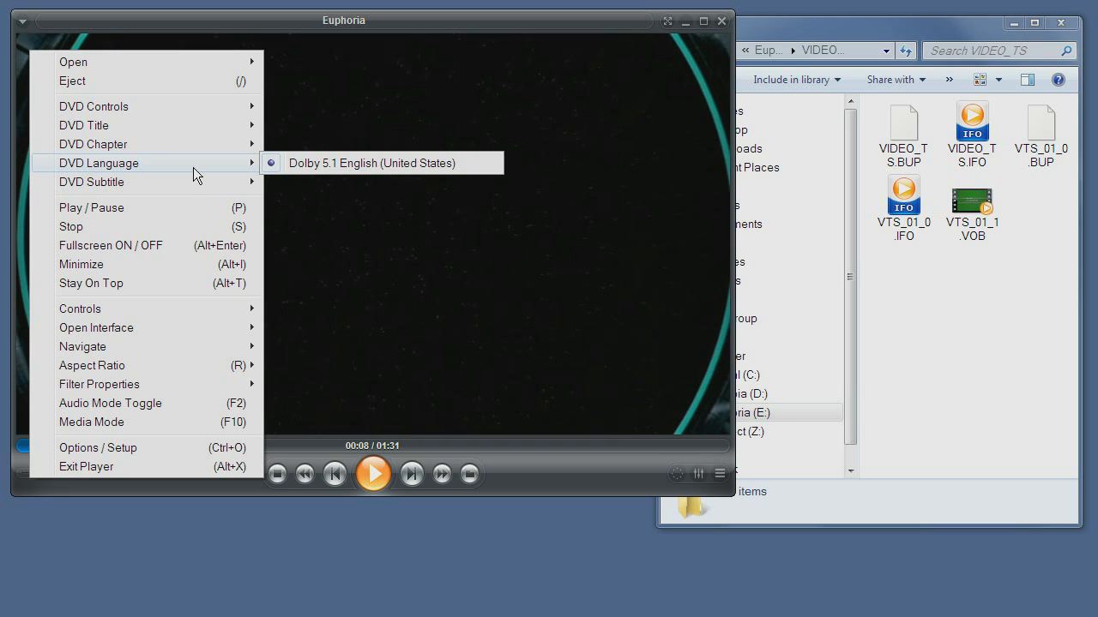
{"action": "mouse_move", "coordinate": [186, 156]}
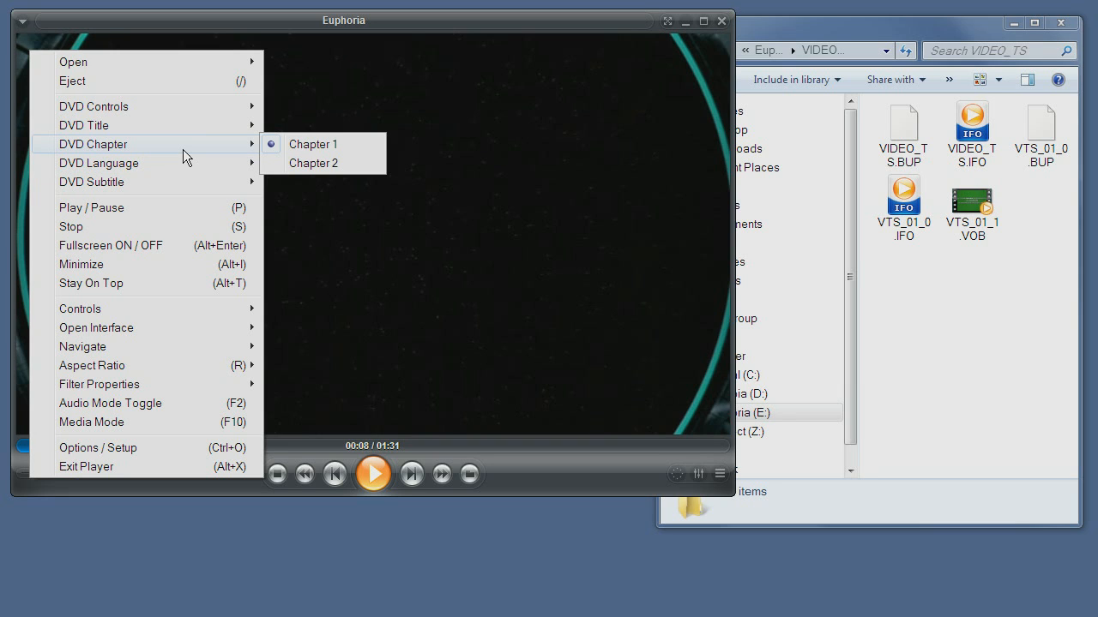
{"action": "mouse_move", "coordinate": [346, 154]}
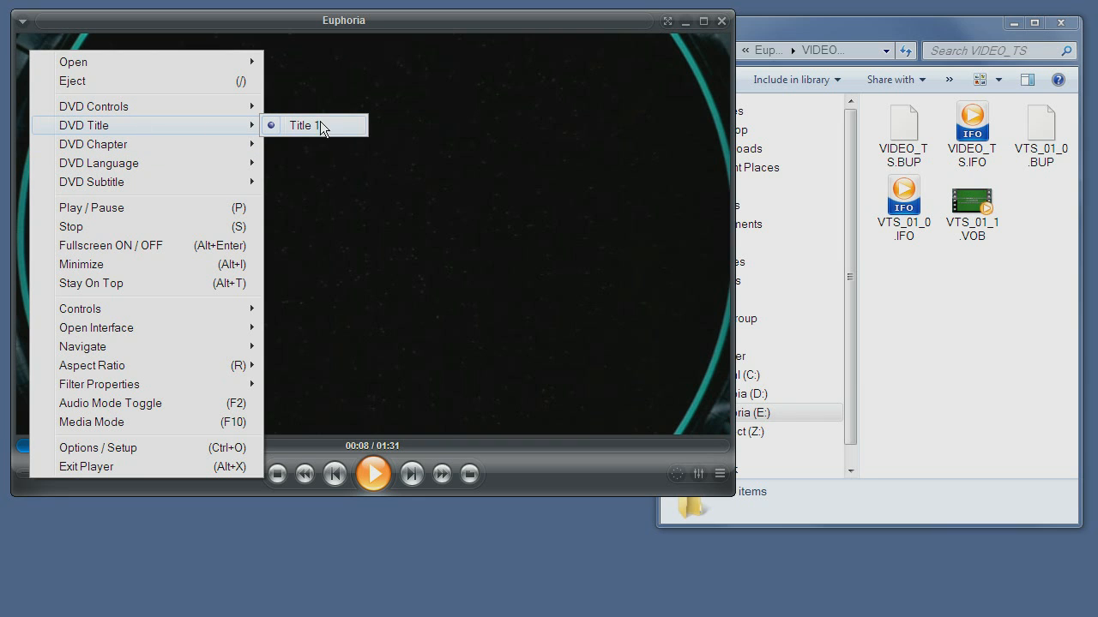
{"action": "mouse_move", "coordinate": [180, 107]}
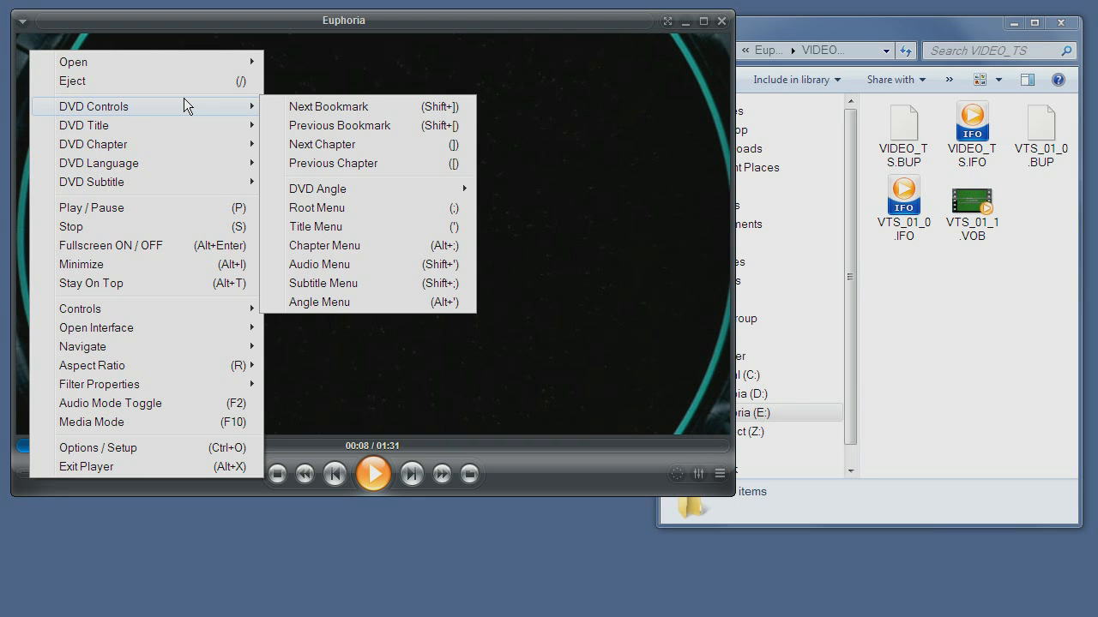
{"action": "mouse_move", "coordinate": [391, 107]}
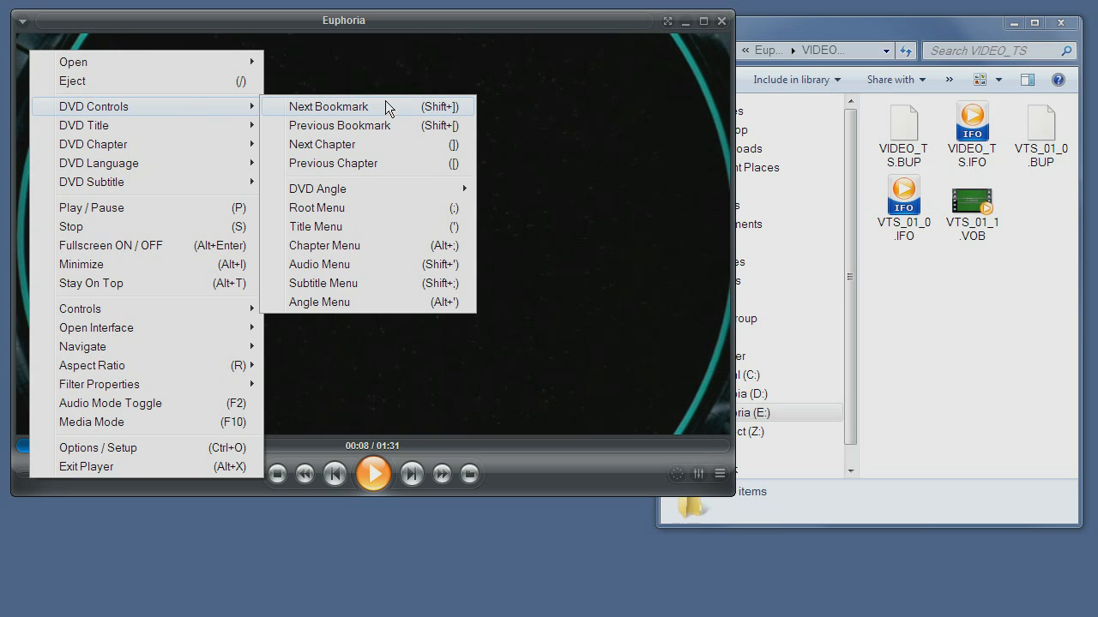
{"action": "mouse_move", "coordinate": [405, 207]}
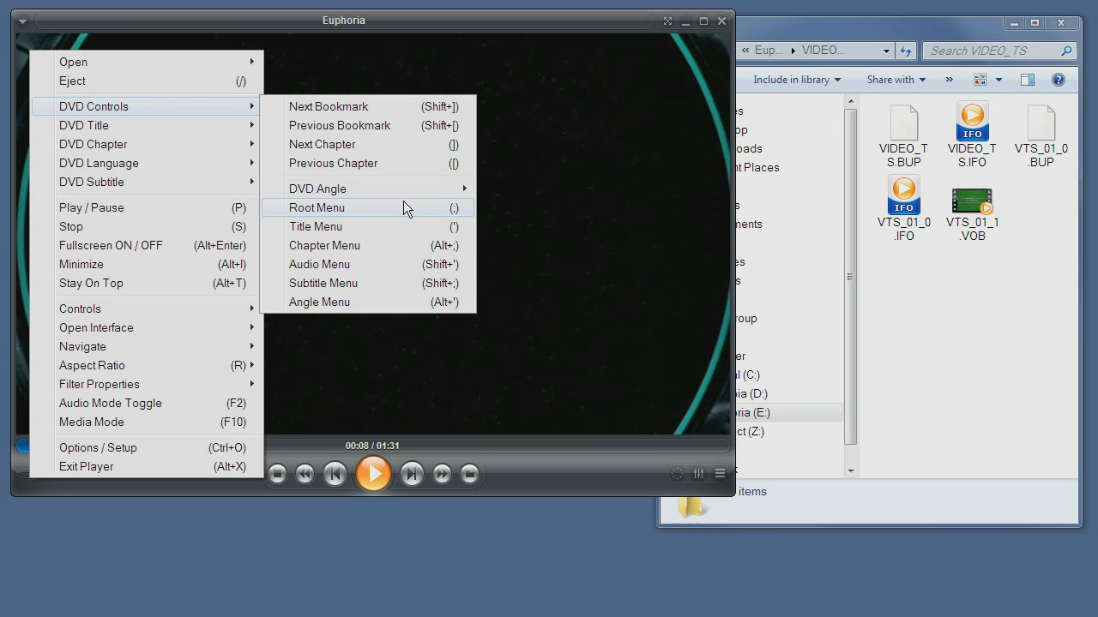
{"action": "mouse_move", "coordinate": [365, 250]}
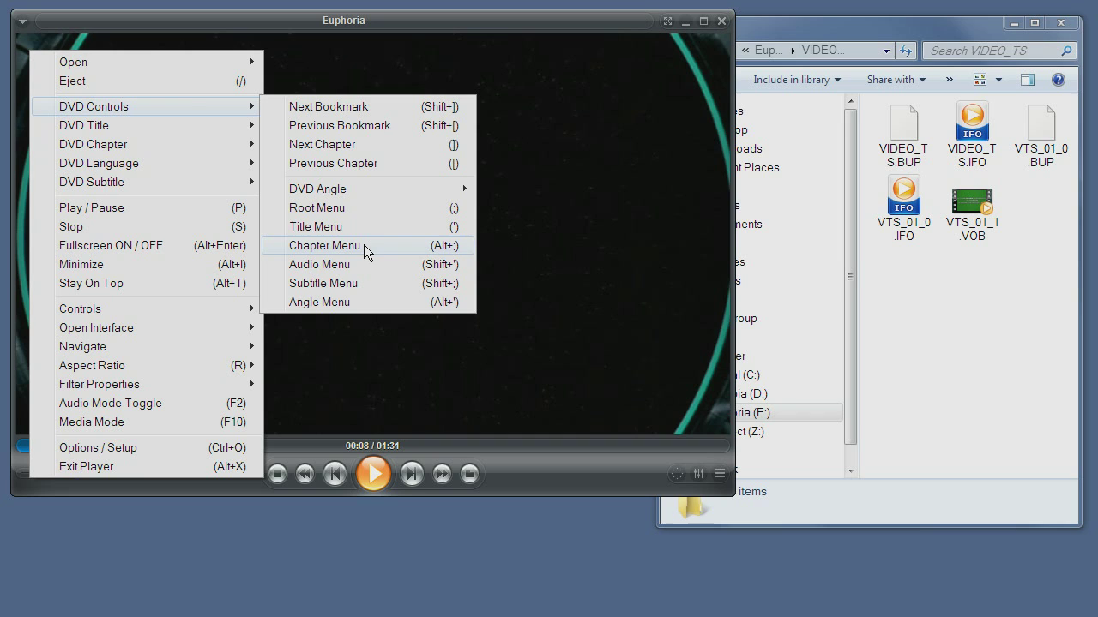
{"action": "mouse_move", "coordinate": [336, 173]}
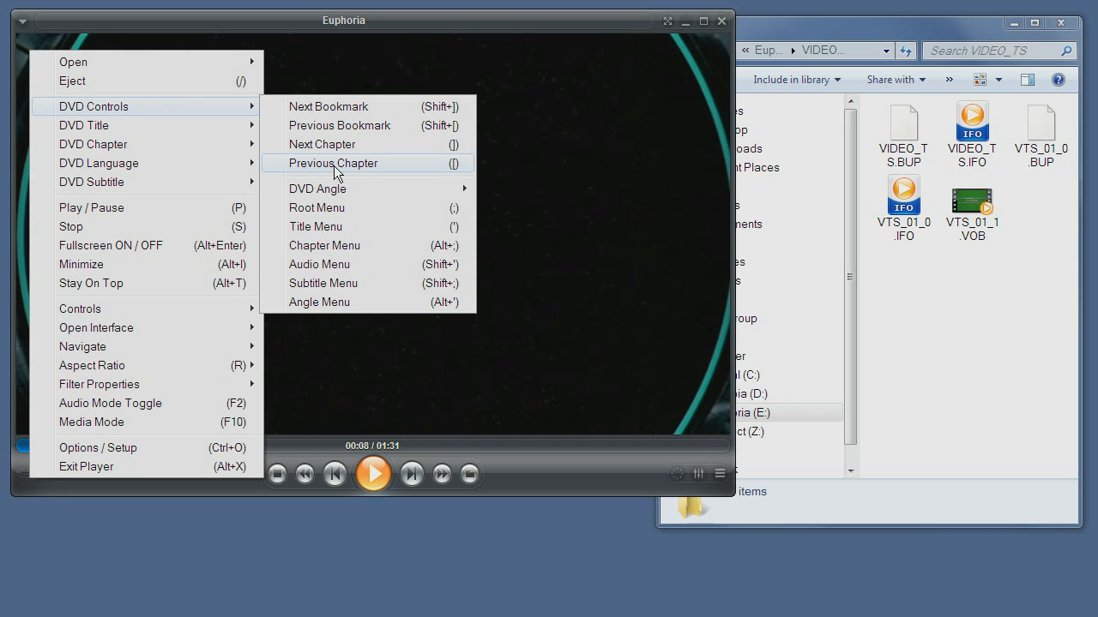
{"action": "mouse_move", "coordinate": [336, 151]}
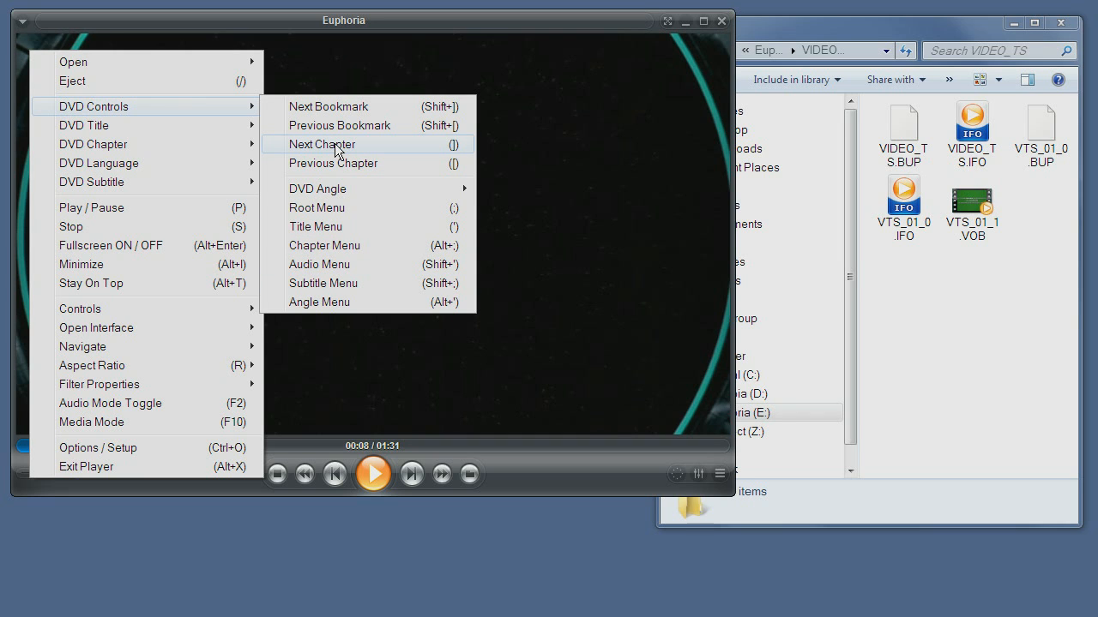
{"action": "mouse_move", "coordinate": [357, 144]}
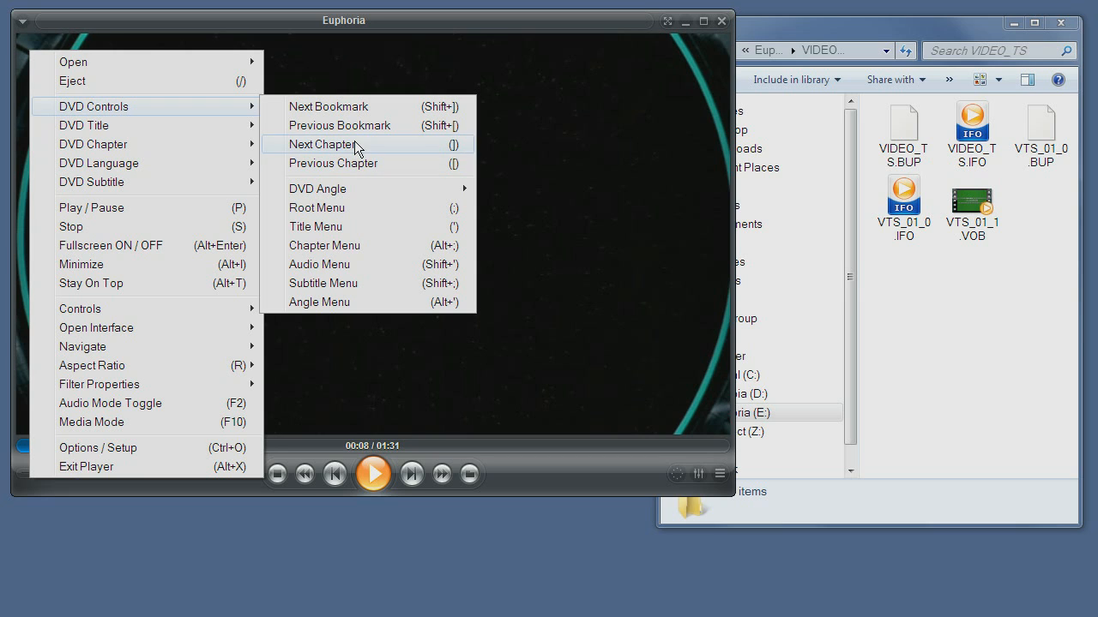
{"action": "mouse_move", "coordinate": [349, 106]}
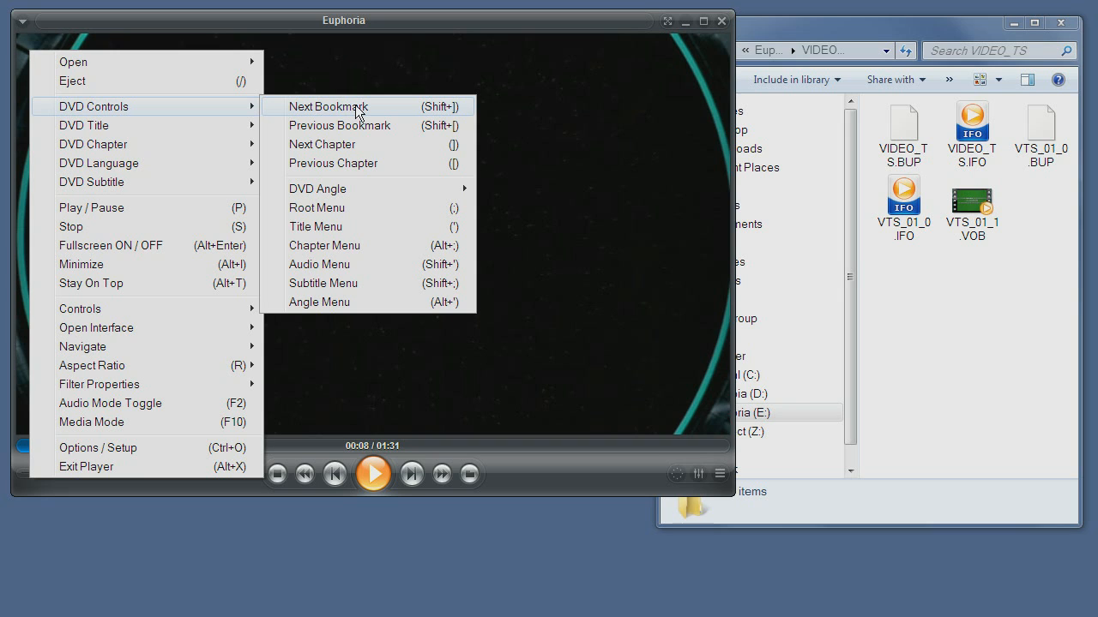
{"action": "mouse_move", "coordinate": [360, 134]}
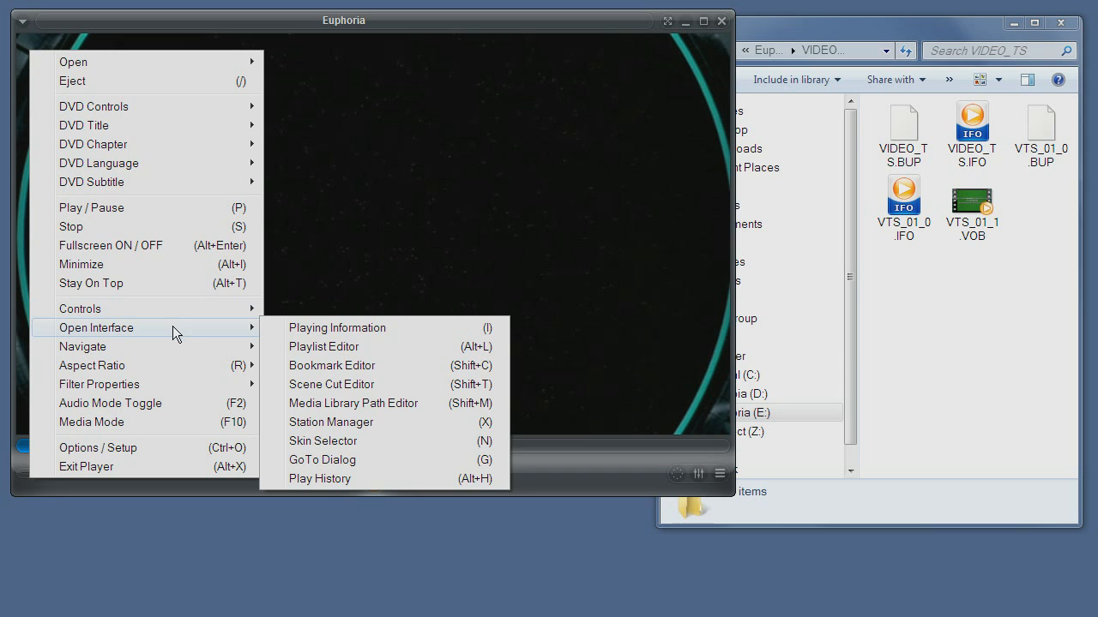
{"action": "mouse_move", "coordinate": [370, 448]}
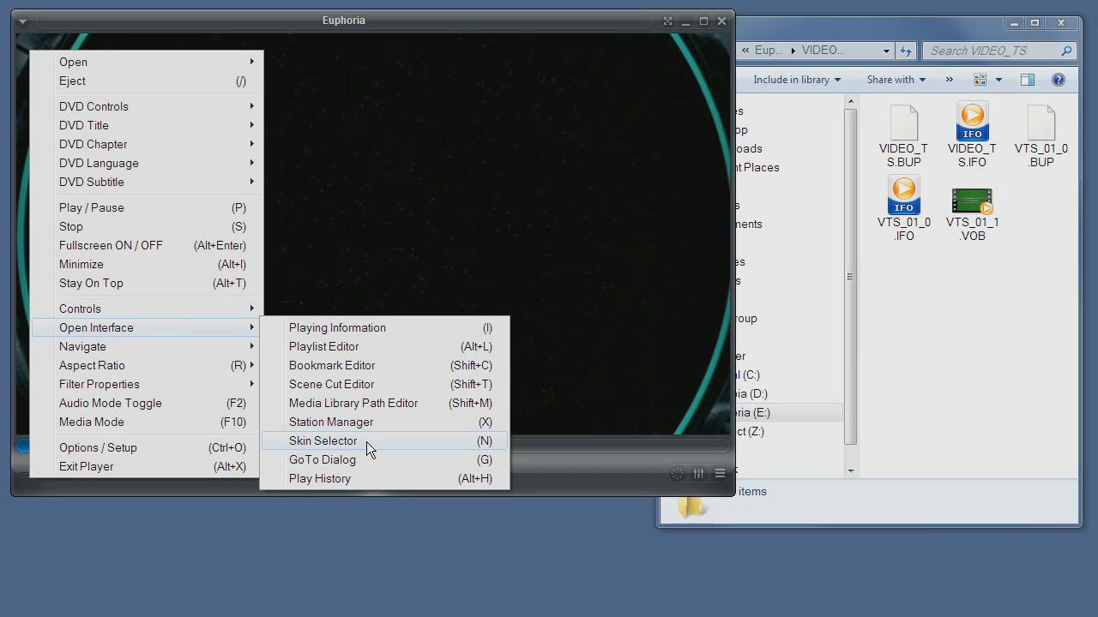
{"action": "mouse_move", "coordinate": [357, 371]}
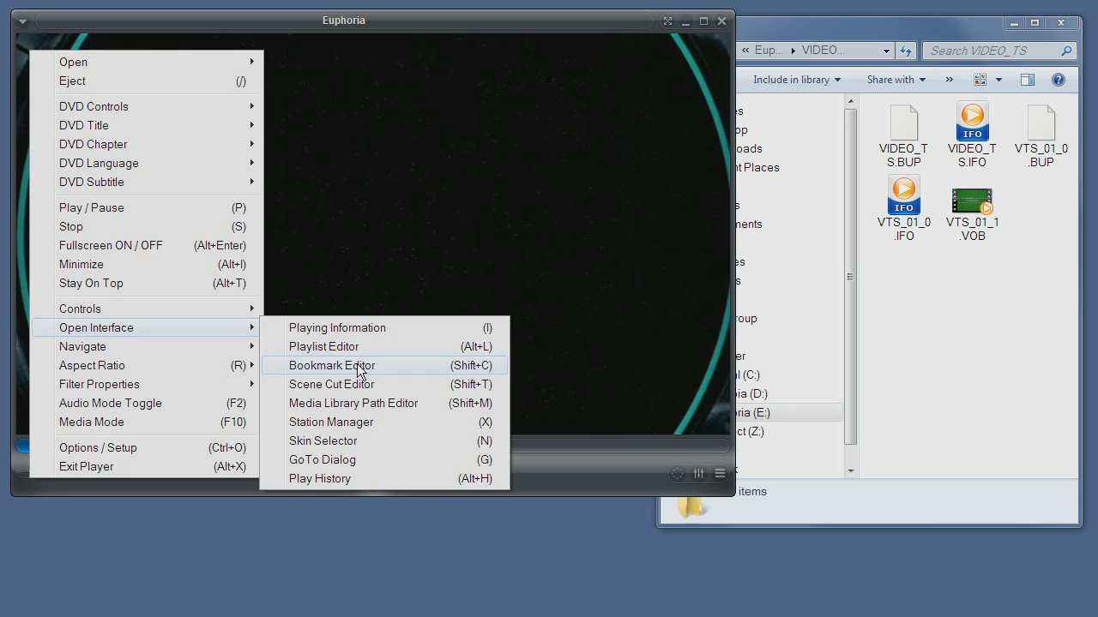
Launch the Bookmark Editor from the right-click Open Interface menu
{"action": "left_click", "coordinate": [333, 366]}
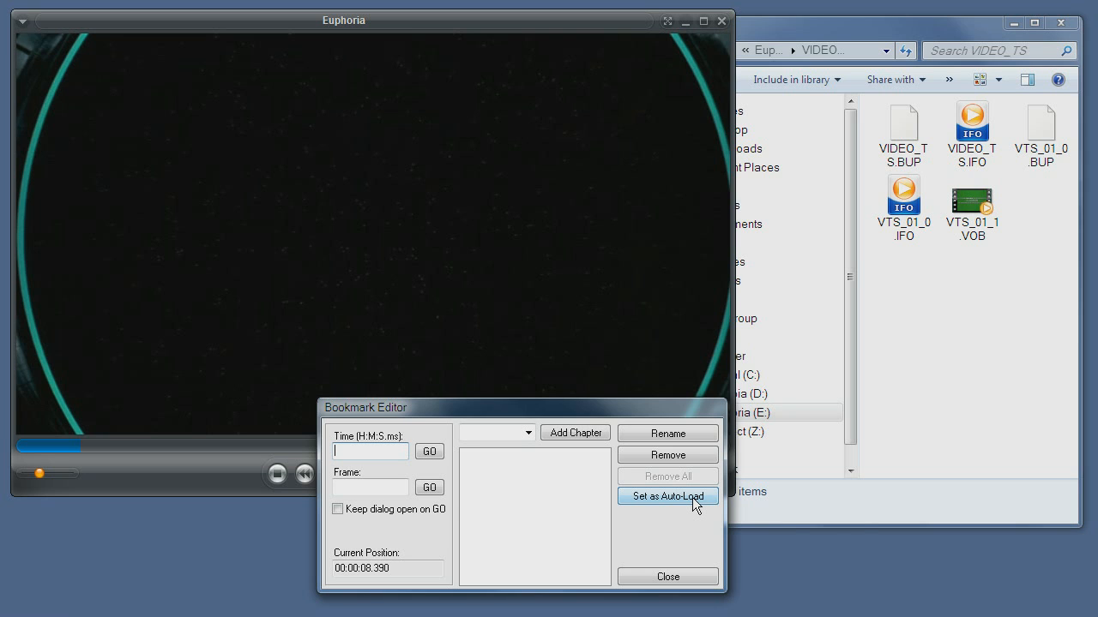
{"action": "mouse_move", "coordinate": [693, 507]}
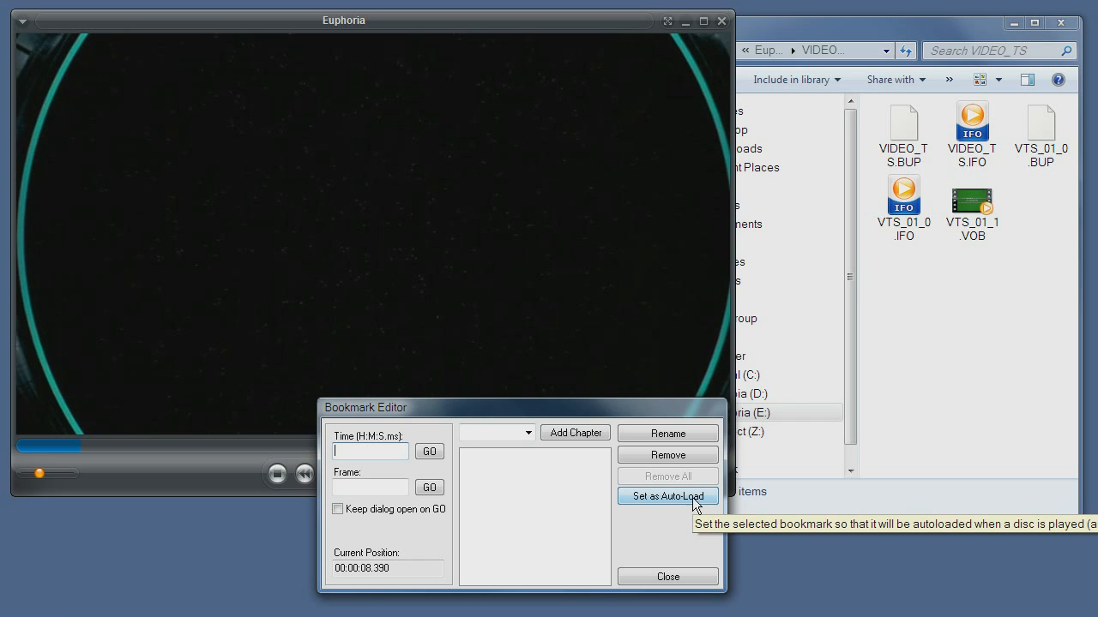
{"action": "mouse_move", "coordinate": [684, 518]}
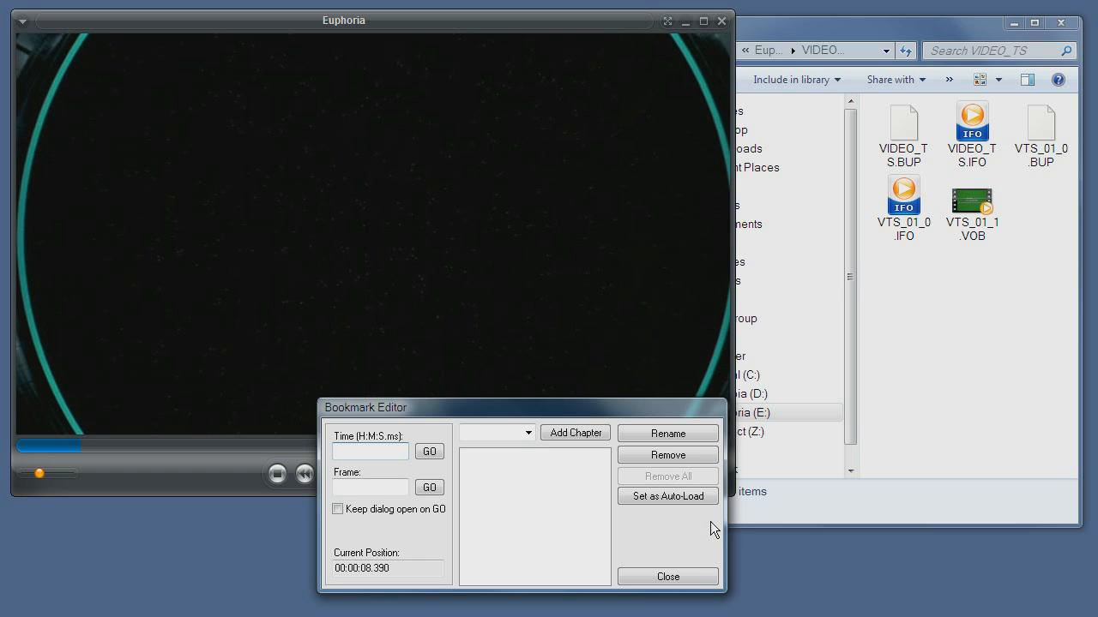
Close the Bookmark Editor with no bookmarks added, leaving the DVD at 00:08
{"action": "left_click", "coordinate": [665, 576]}
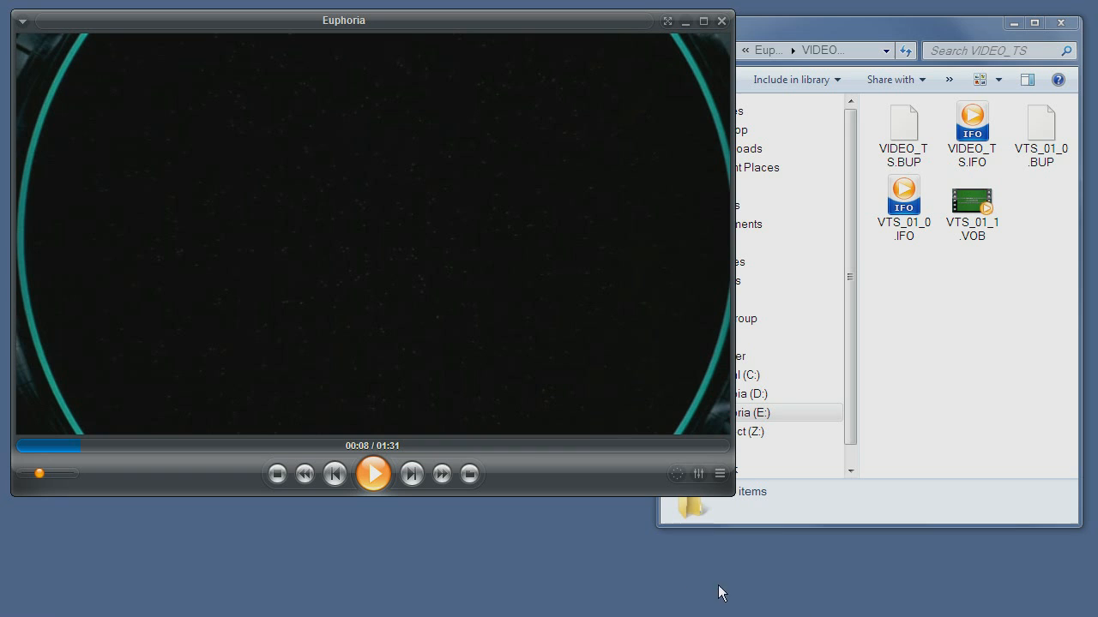
{"action": "mouse_move", "coordinate": [950, 609]}
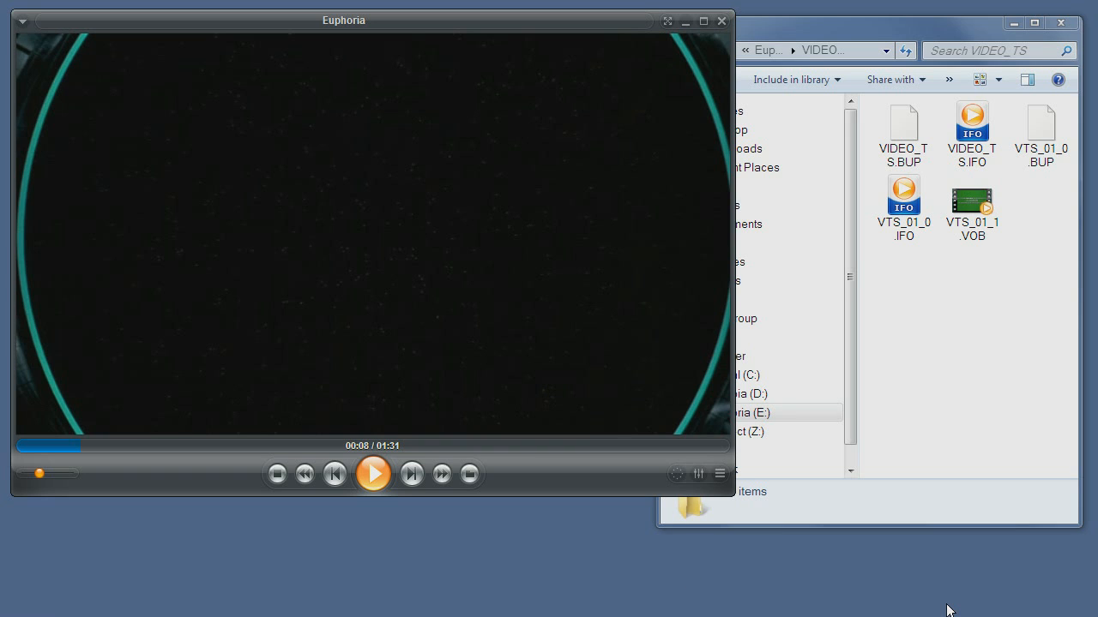